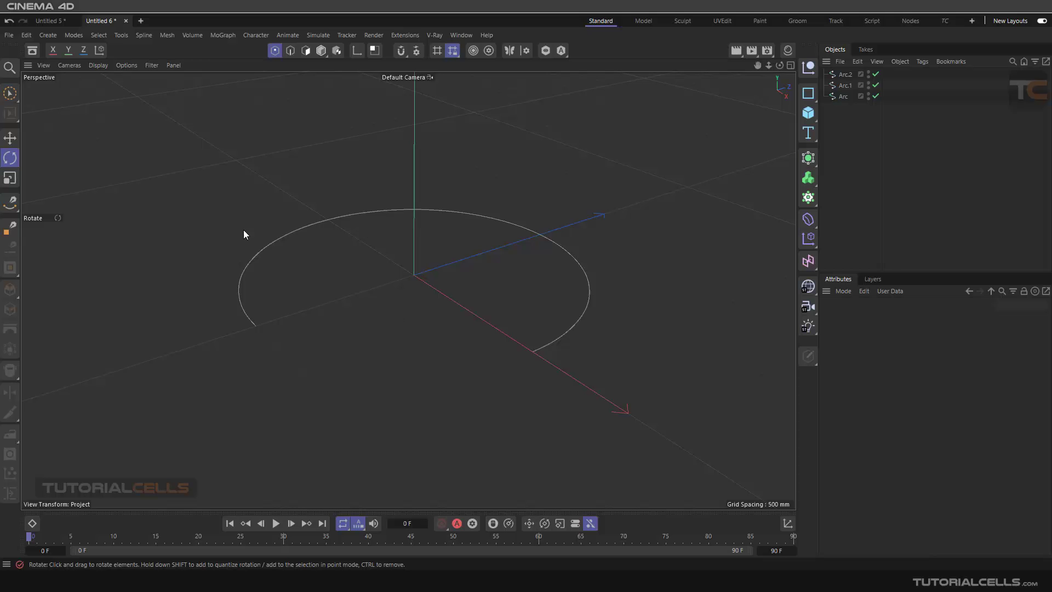
{"action": "mouse_move", "coordinate": [159, 176]}
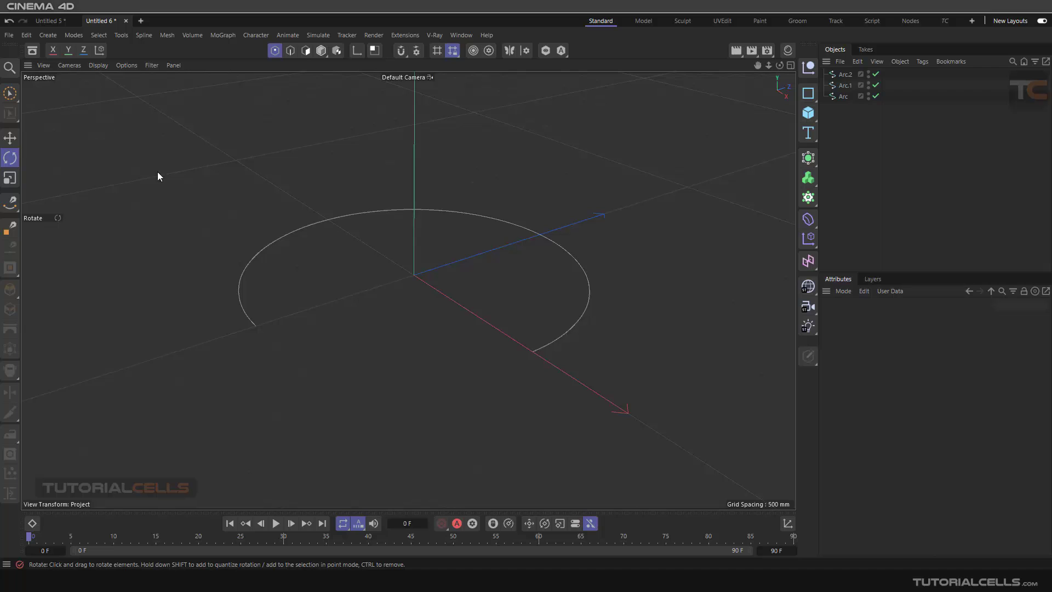
{"action": "mouse_move", "coordinate": [262, 90]}
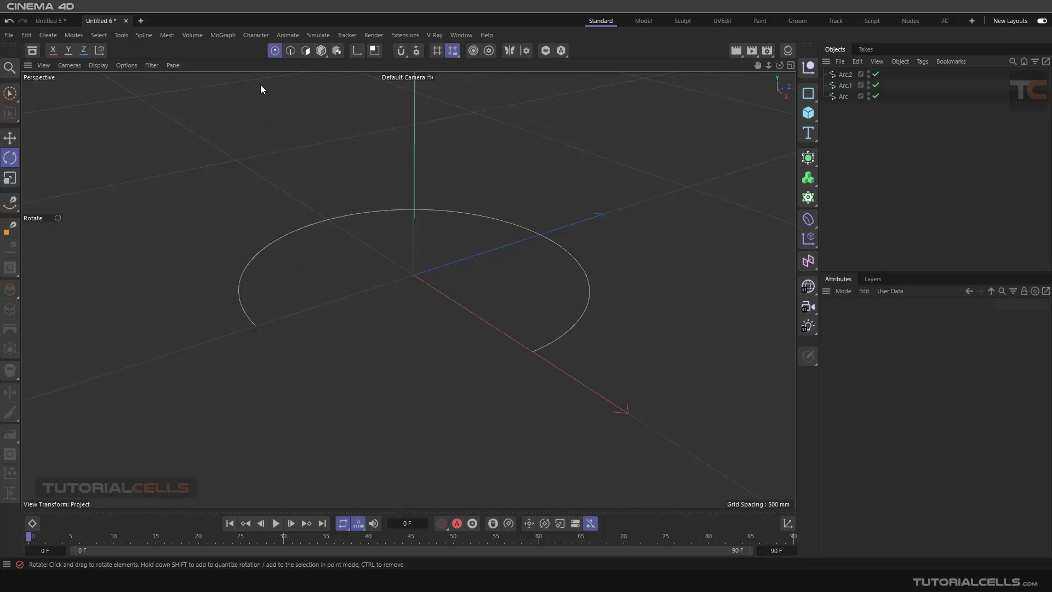
Step: Add a Cloner and select Arc.1 and Arc for deletion, keeping Arc.2
{"action": "left_click", "coordinate": [222, 35]}
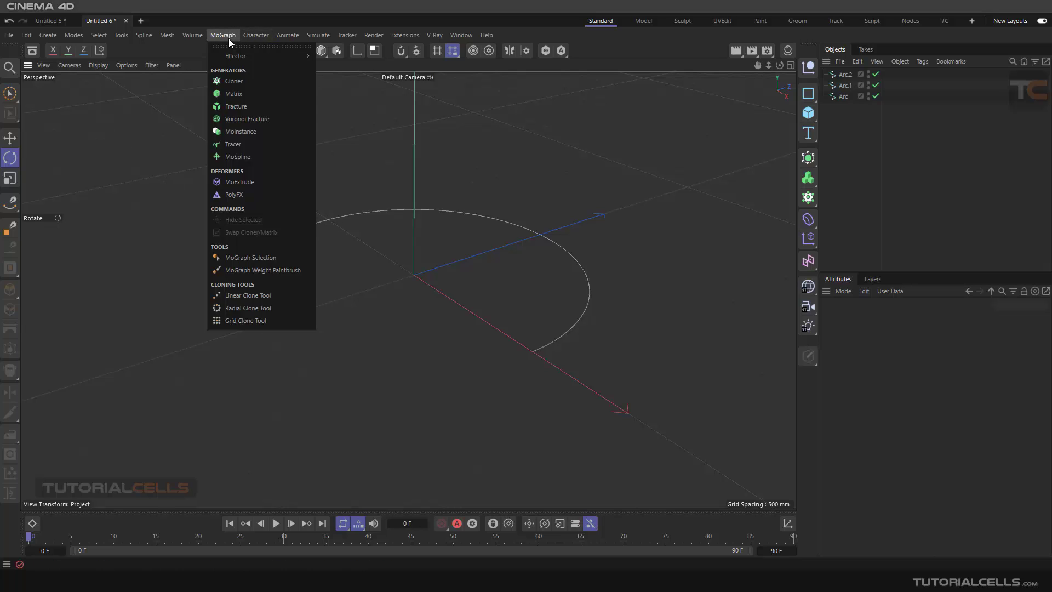
{"action": "left_click", "coordinate": [573, 276]}
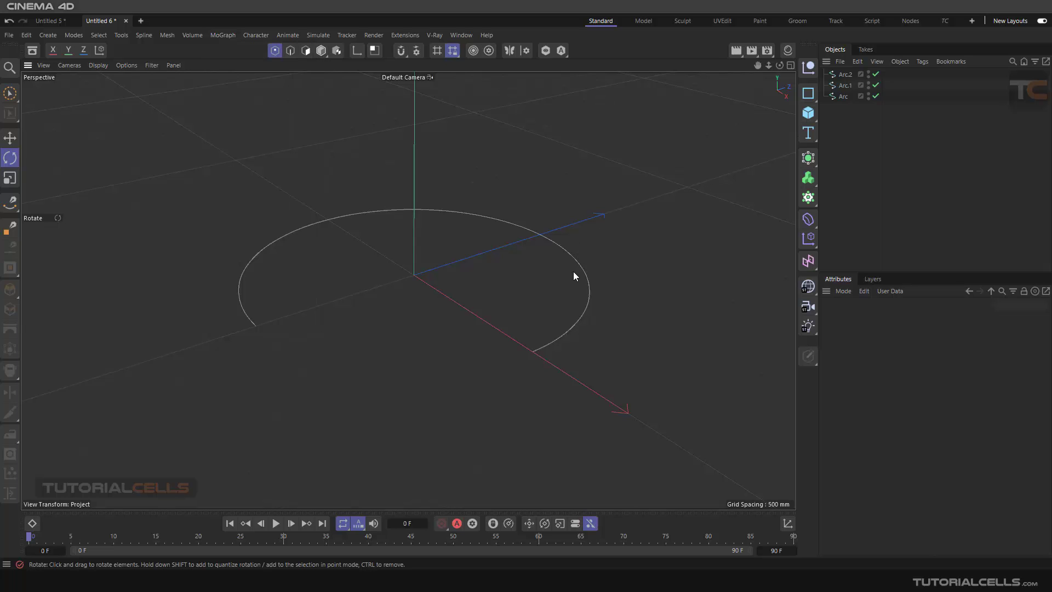
{"action": "left_click", "coordinate": [320, 50]}
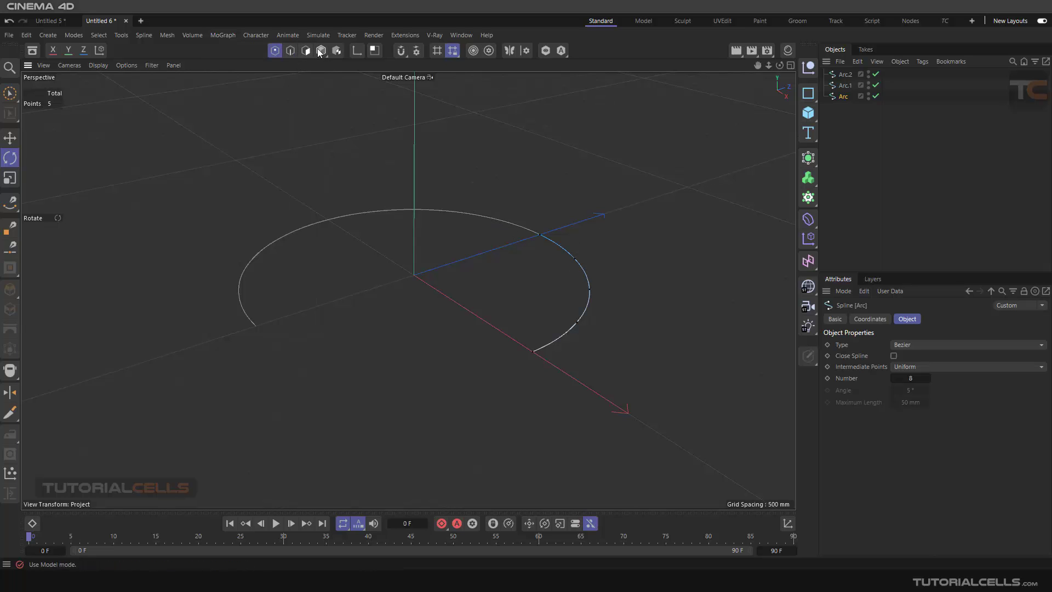
{"action": "left_click", "coordinate": [320, 51]}
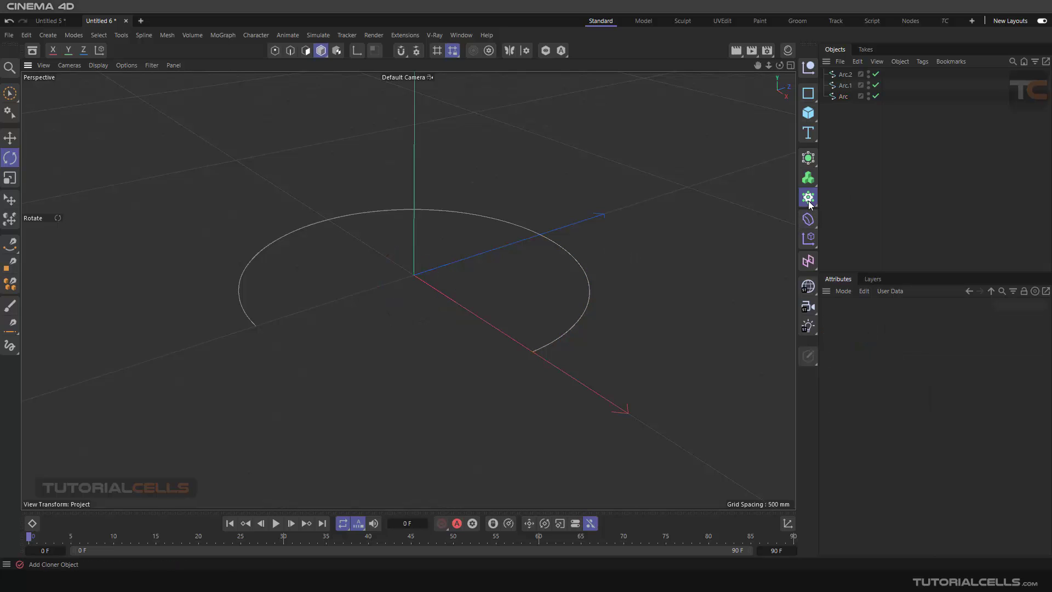
{"action": "left_click", "coordinate": [807, 197]}
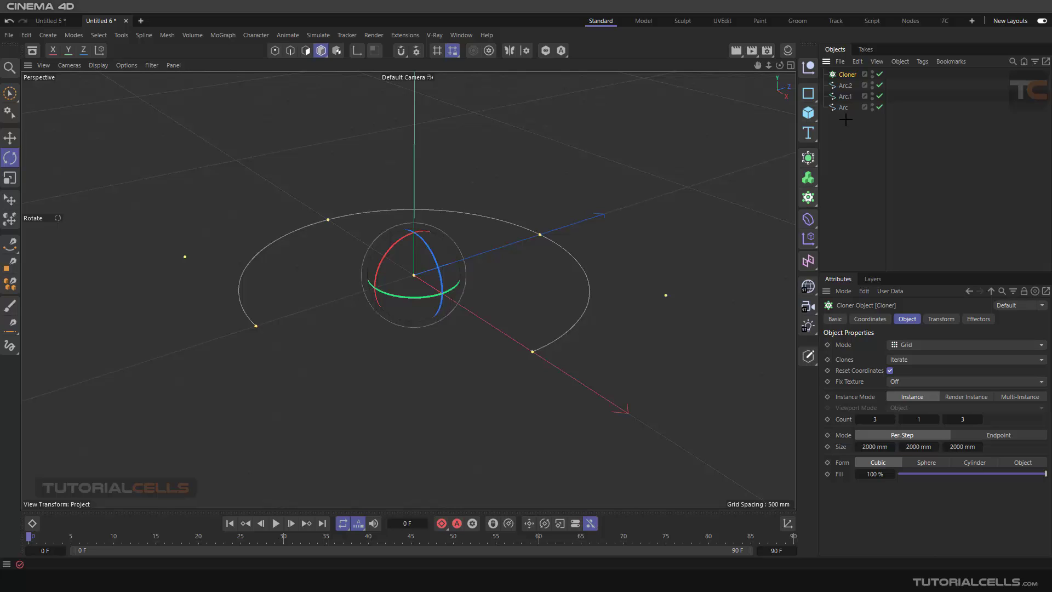
{"action": "left_click", "coordinate": [846, 86]}
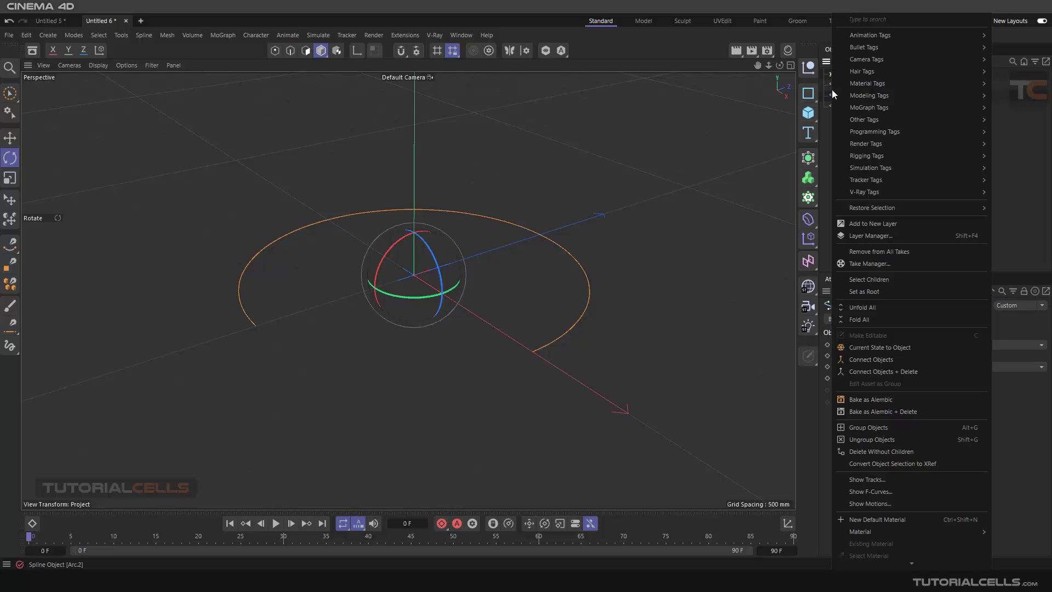
{"action": "mouse_move", "coordinate": [891, 371]}
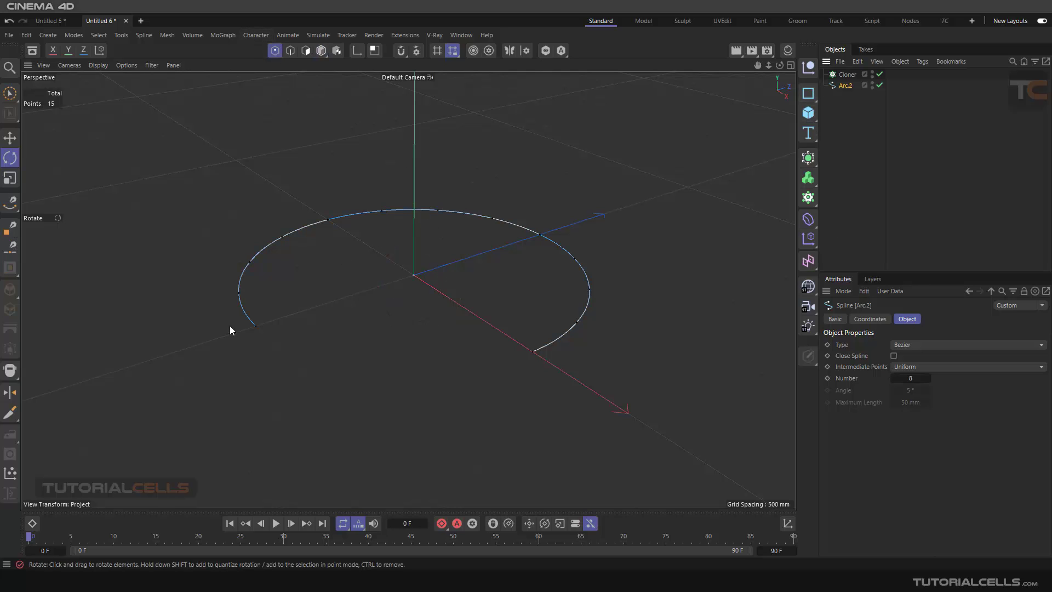
{"action": "mouse_move", "coordinate": [534, 239]}
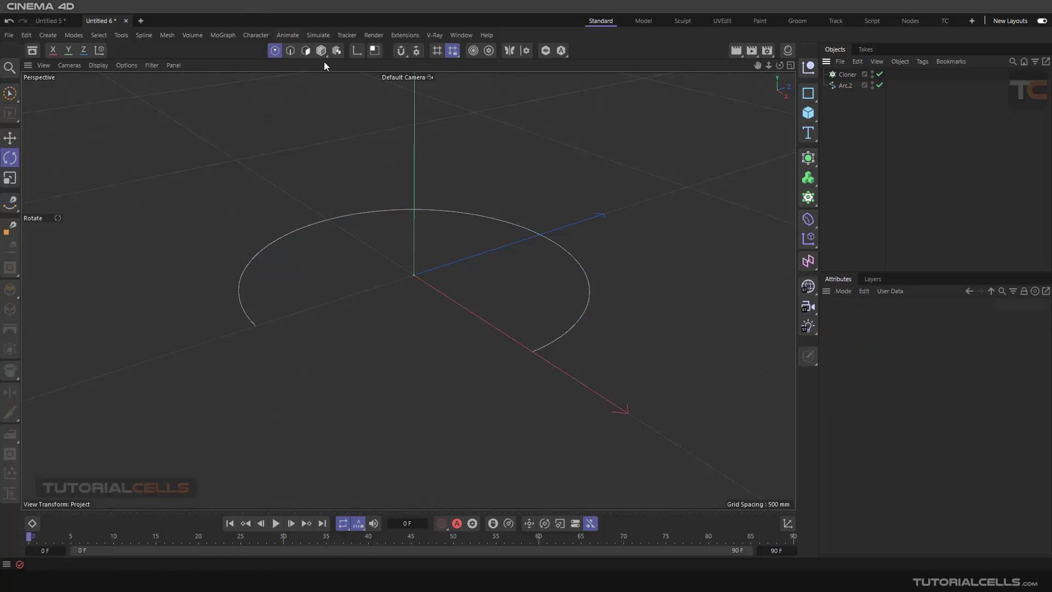
Step: Add a Cone primitive and shrink it with the Scale tool
{"action": "left_click", "coordinate": [808, 112]}
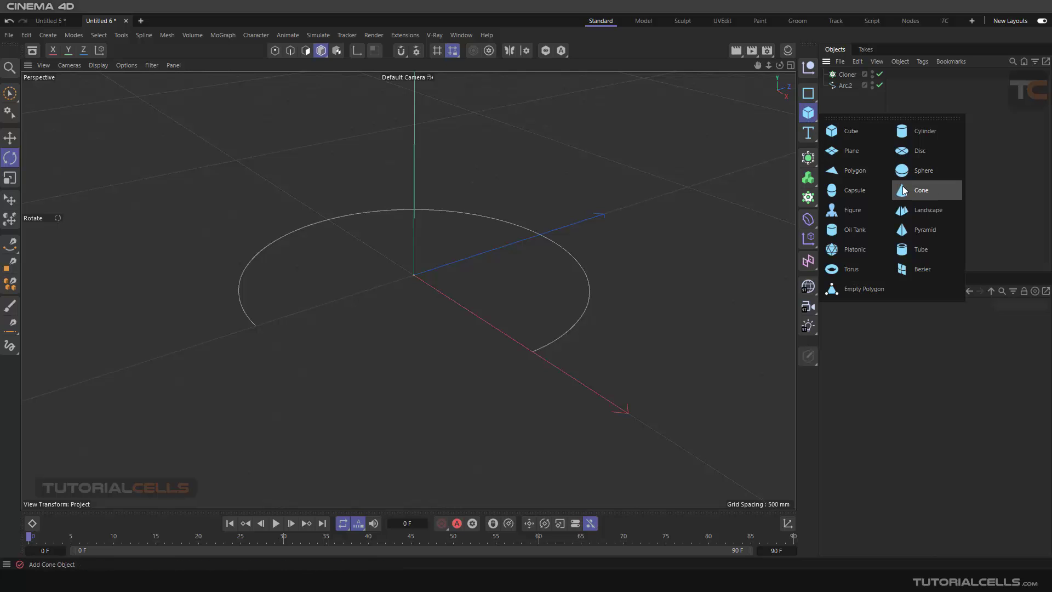
{"action": "left_click", "coordinate": [920, 190]}
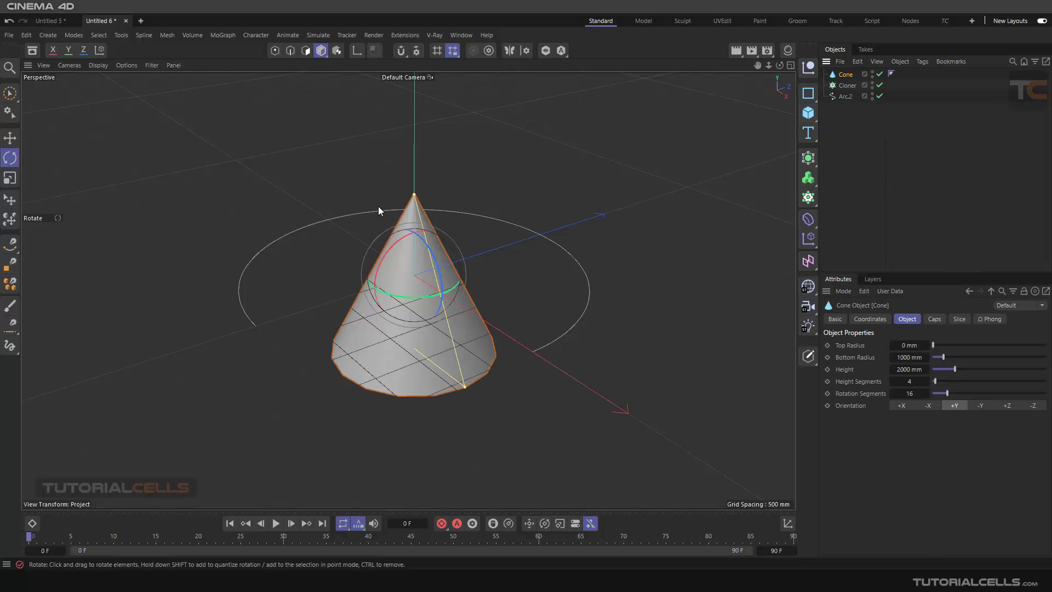
{"action": "left_click", "coordinate": [10, 179]}
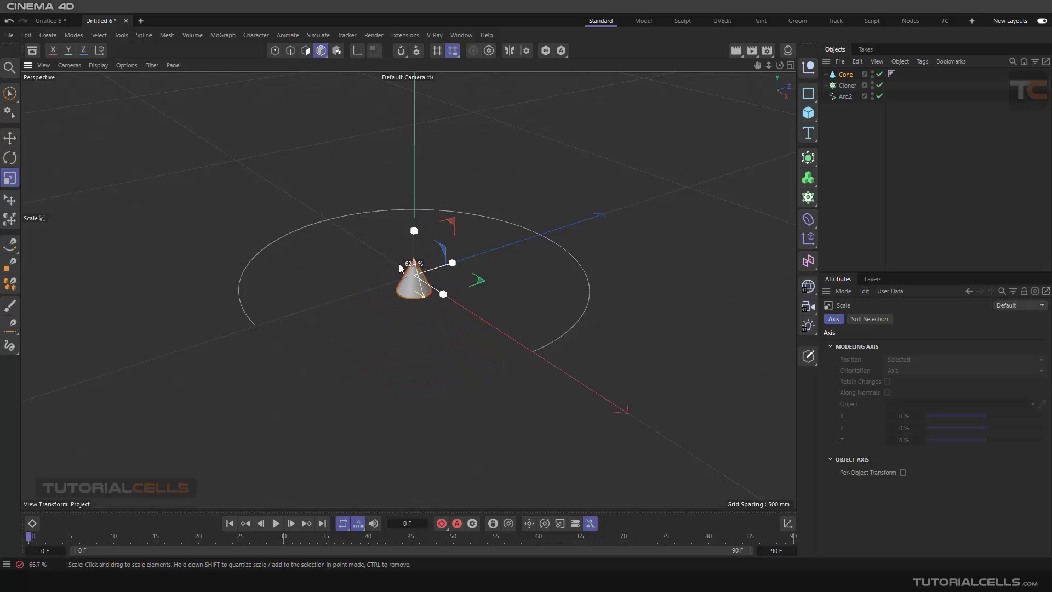
{"action": "left_click", "coordinate": [152, 65]}
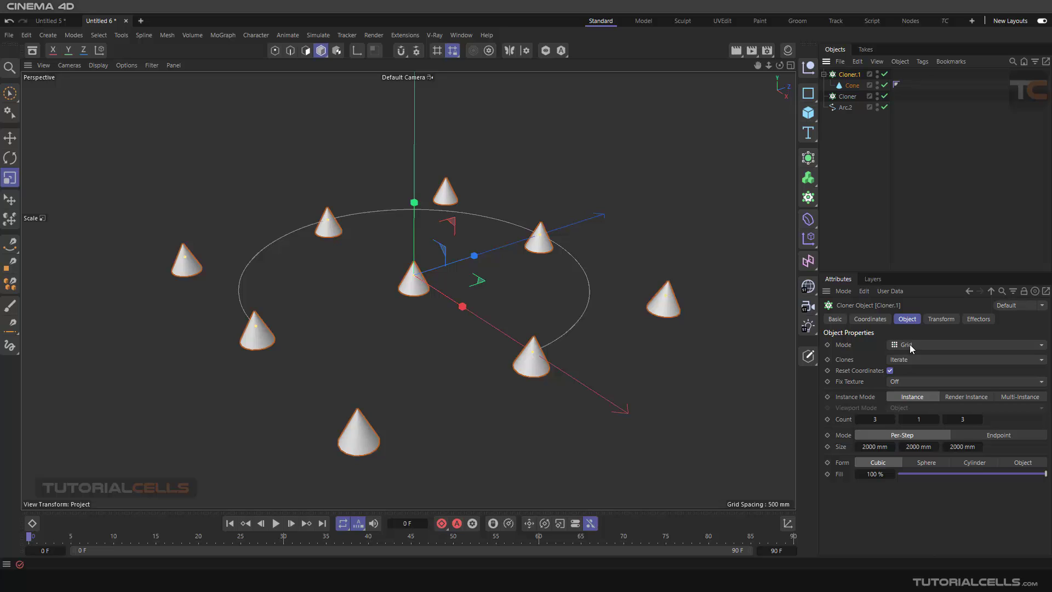
{"action": "mouse_move", "coordinate": [909, 351]}
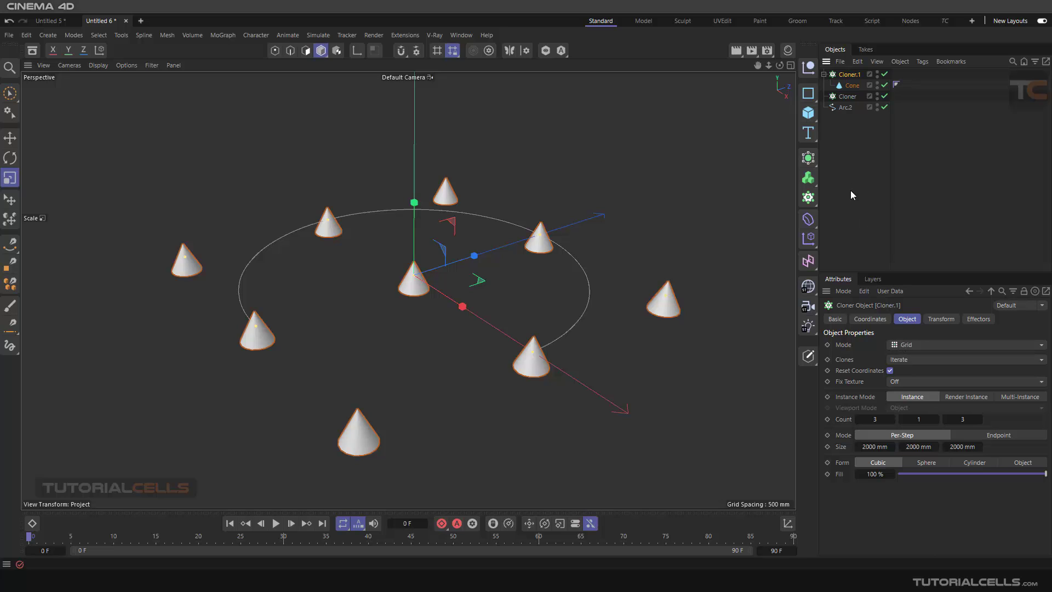
Step: Delete the empty Cloner and preview the Offset slider shifting cones along Arc.2
{"action": "left_click", "coordinate": [848, 96]}
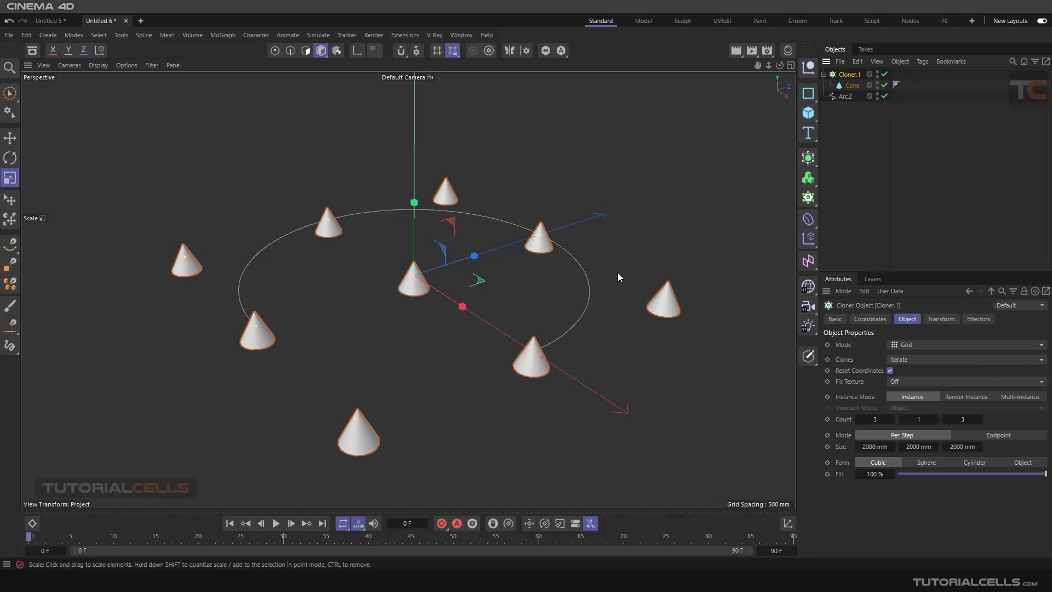
{"action": "mouse_move", "coordinate": [688, 334]}
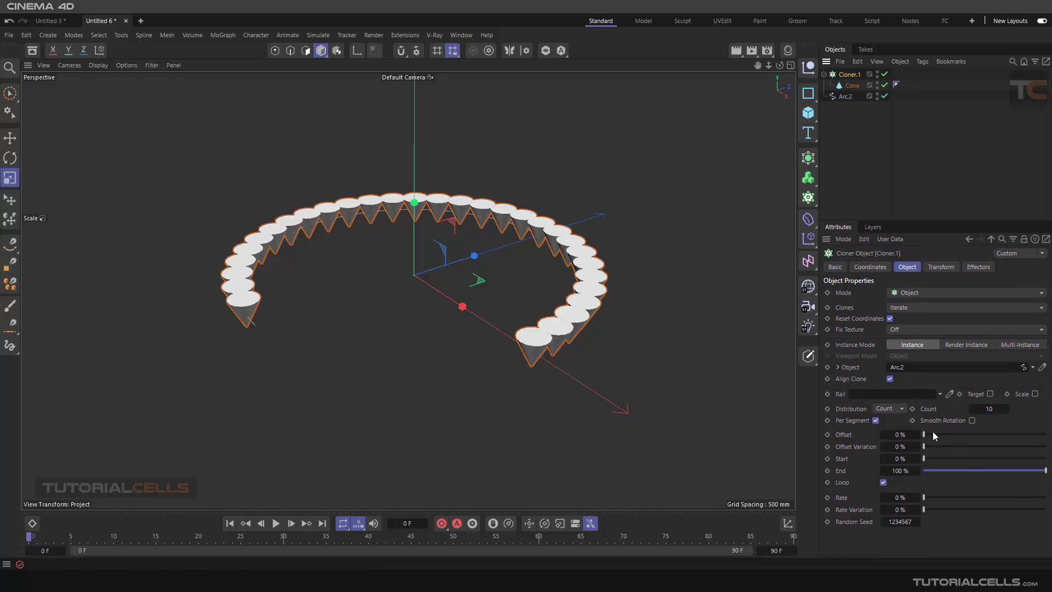
{"action": "left_click_drag", "start_coordinate": [924, 433], "coordinate": [931, 434]}
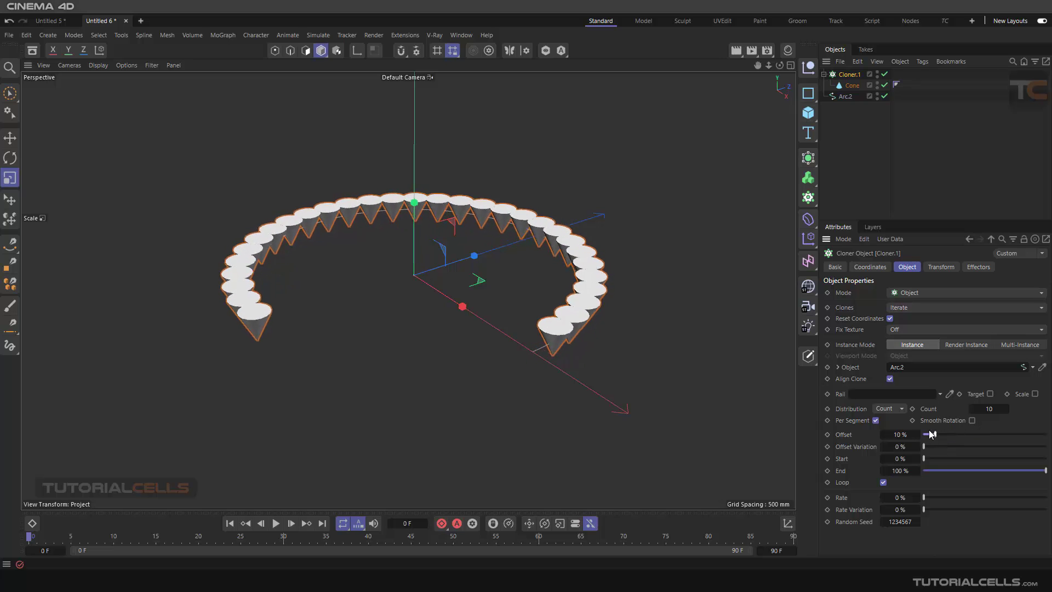
{"action": "left_click_drag", "start_coordinate": [930, 434], "coordinate": [924, 434]}
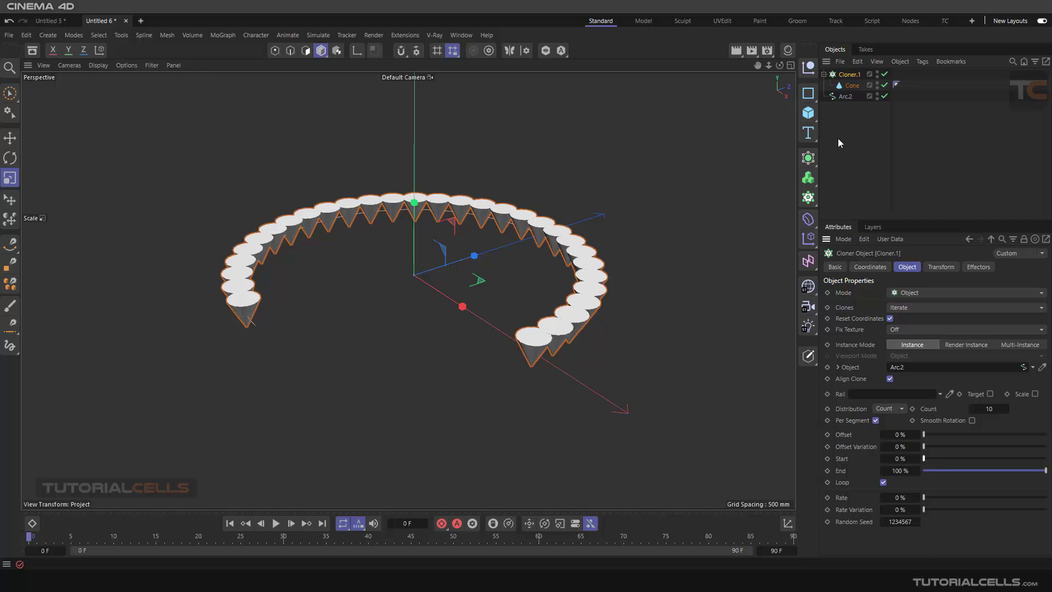
Step: Switch Cloner.1 to Linear mode with a Count of 7
{"action": "left_click", "coordinate": [966, 292]}
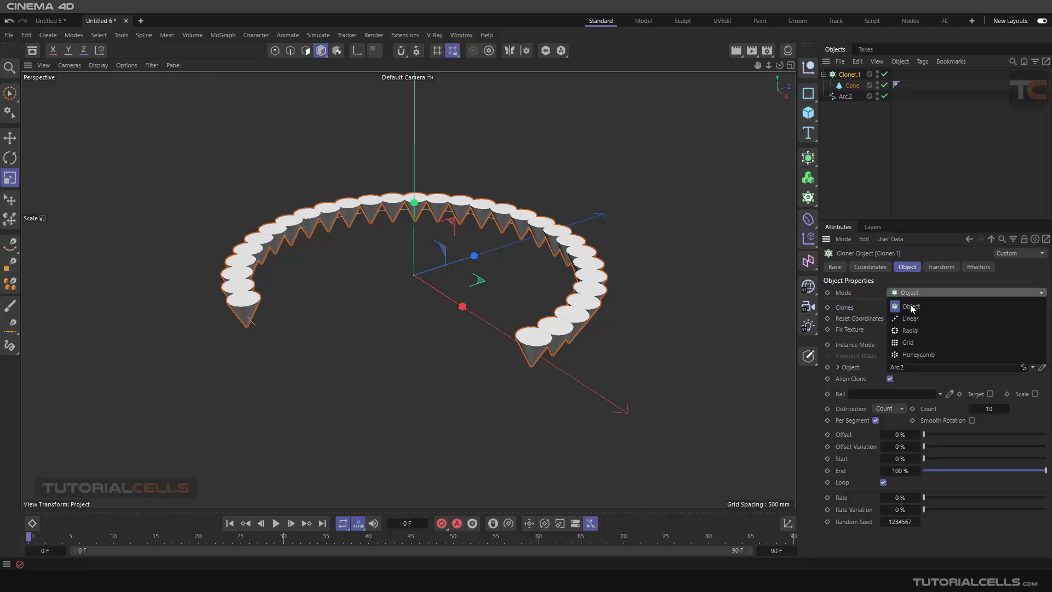
{"action": "left_click", "coordinate": [911, 318]}
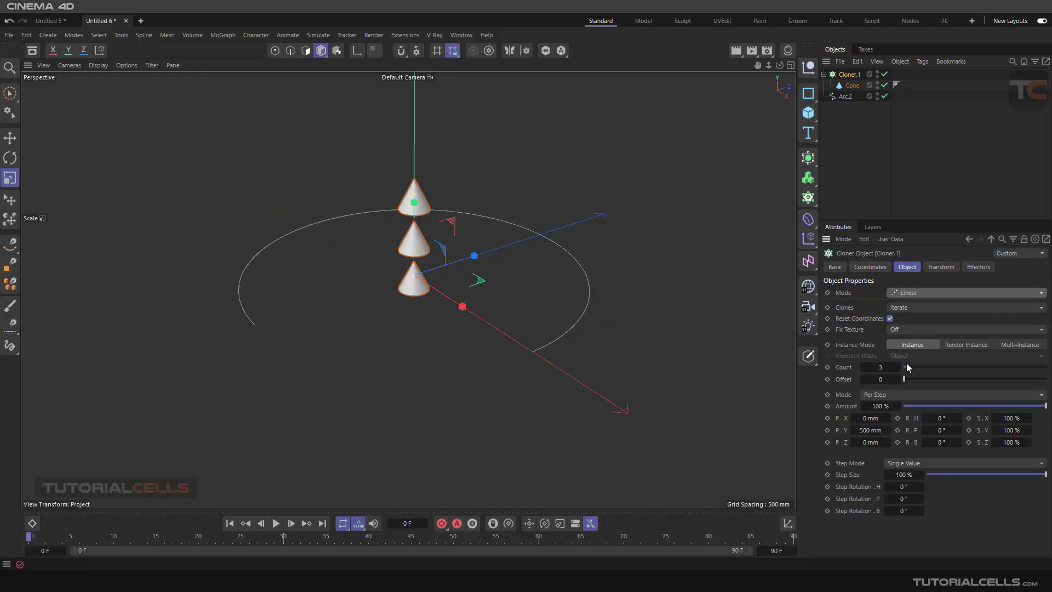
{"action": "left_click_drag", "start_coordinate": [899, 368], "coordinate": [910, 367]}
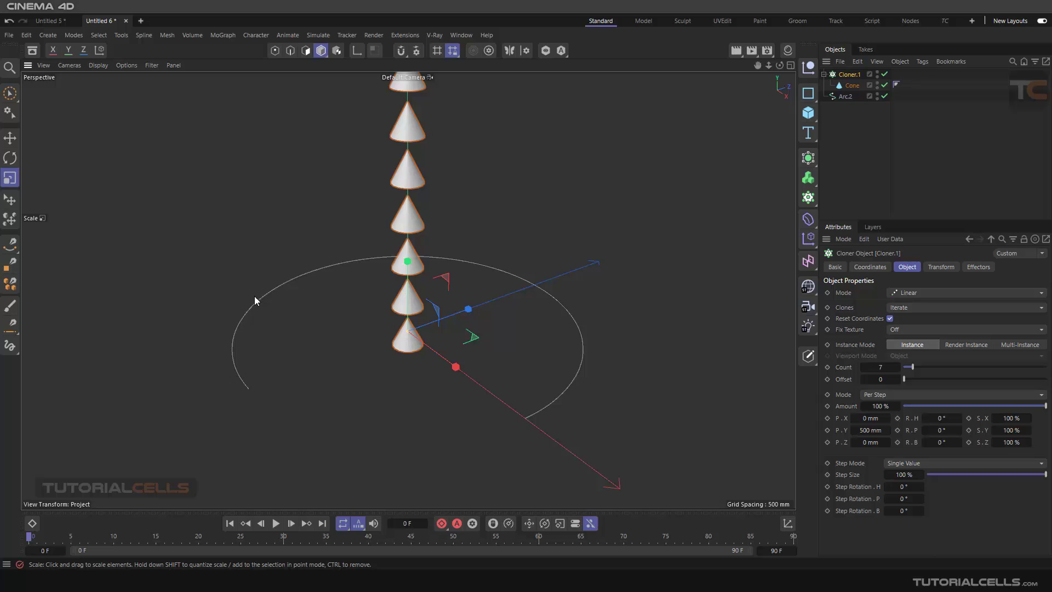
{"action": "mouse_move", "coordinate": [530, 427]}
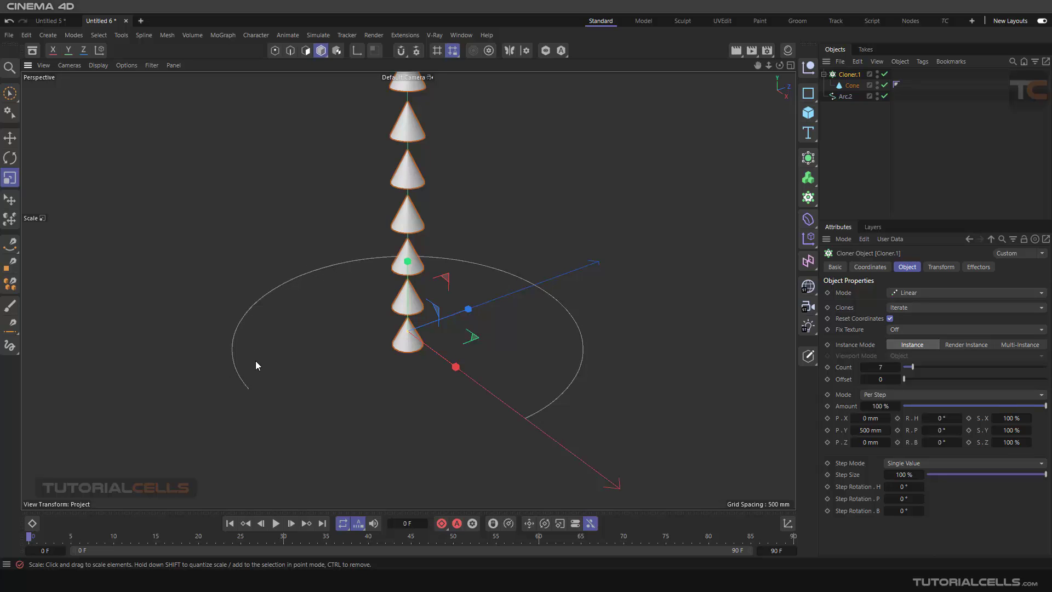
{"action": "mouse_move", "coordinate": [567, 287]}
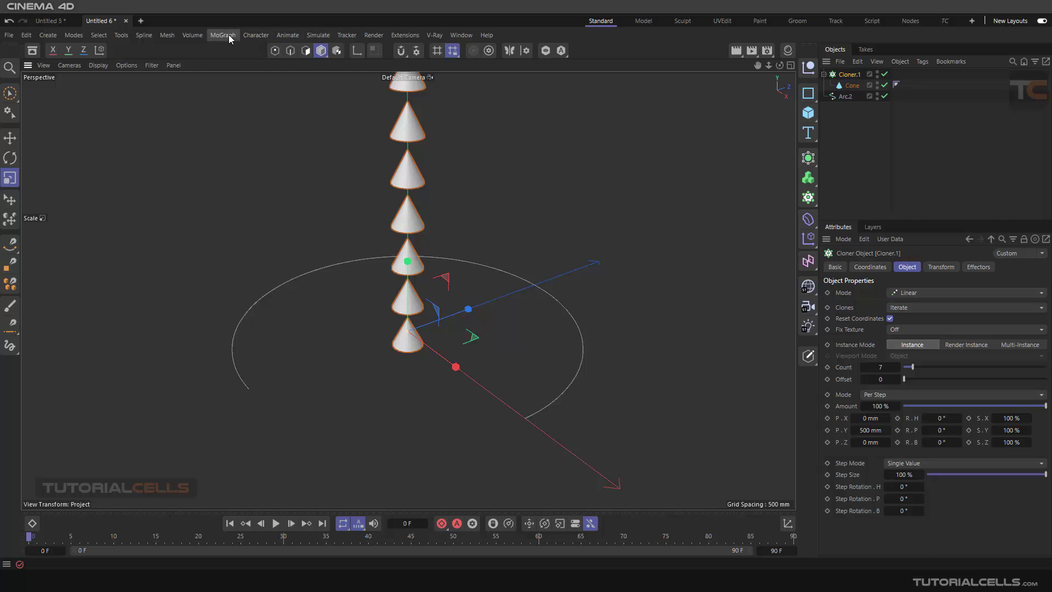
Step: Add a Spline effector above Cloner.1 and select it to show its settings
{"action": "left_click", "coordinate": [222, 35]}
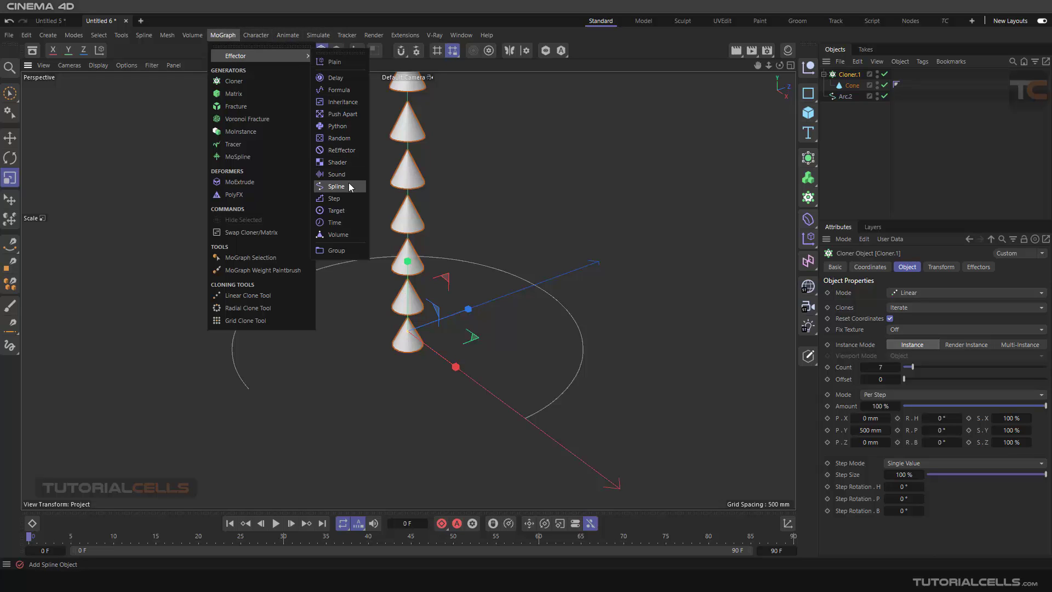
{"action": "left_click", "coordinate": [336, 186]}
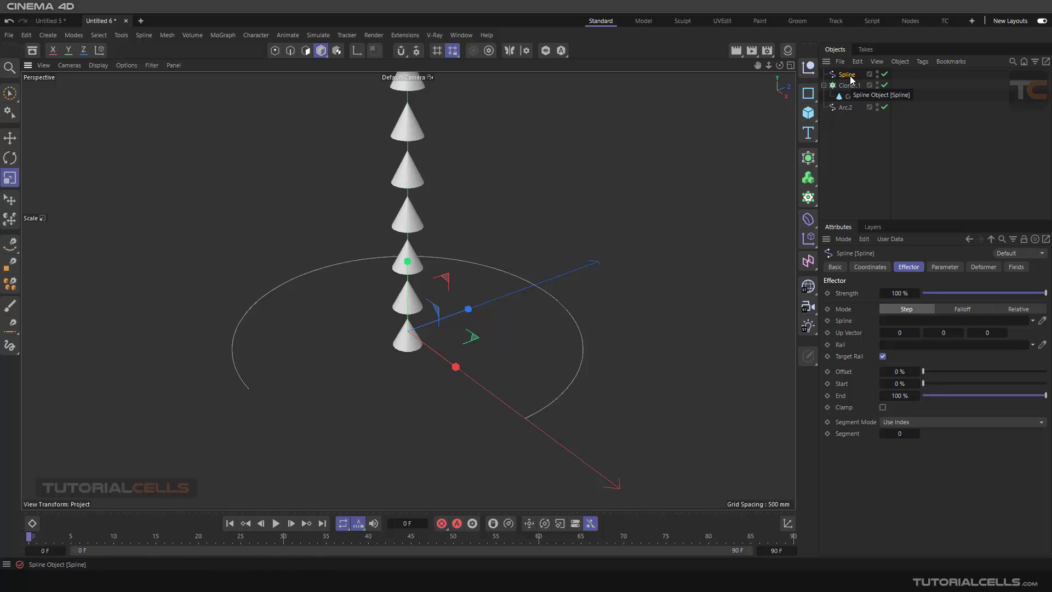
{"action": "left_click", "coordinate": [849, 86]}
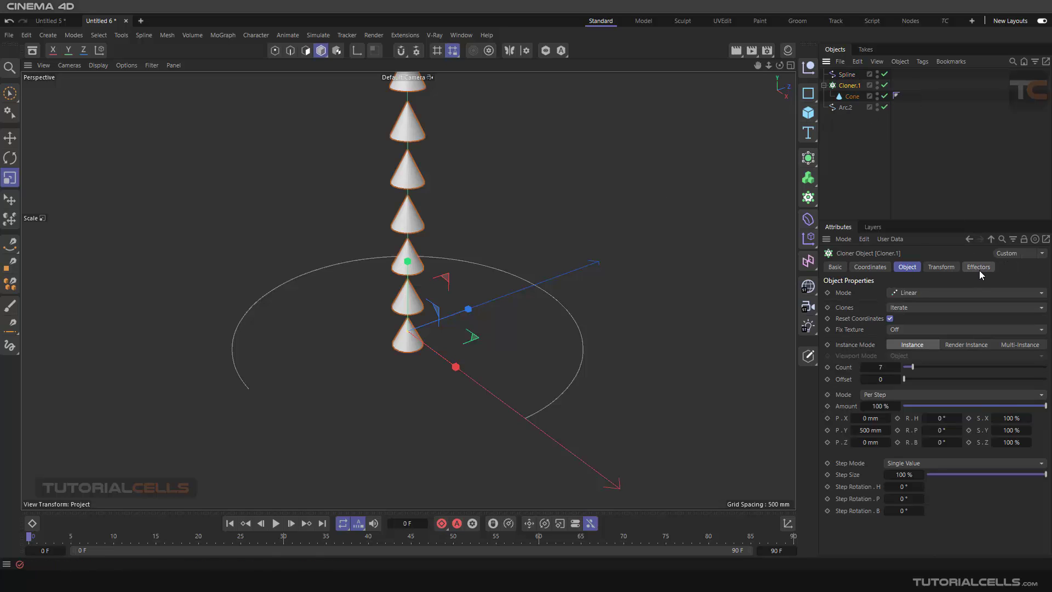
{"action": "left_click", "coordinate": [847, 74]}
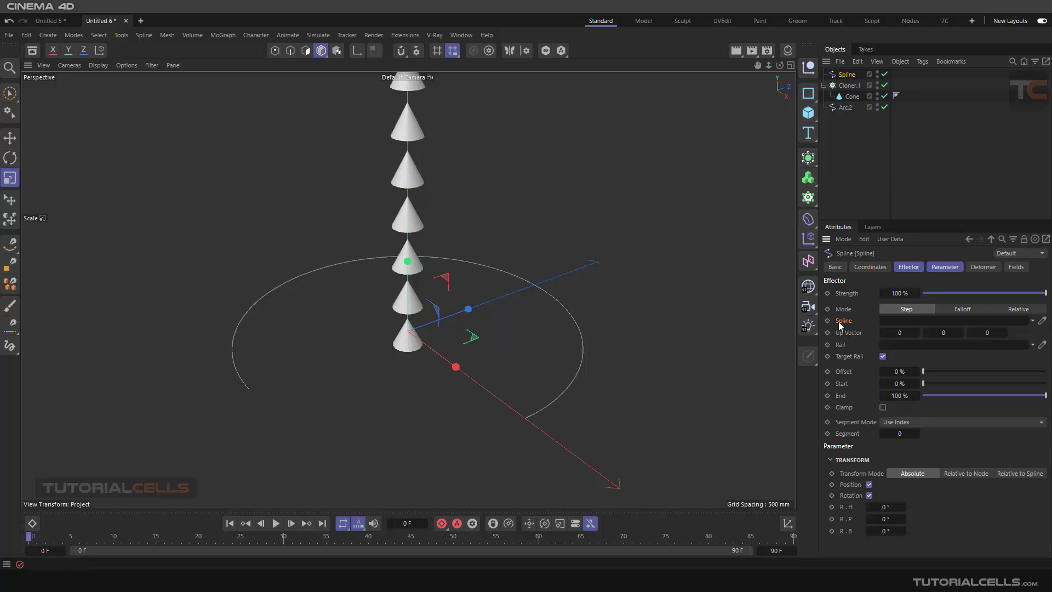
{"action": "mouse_move", "coordinate": [845, 312]}
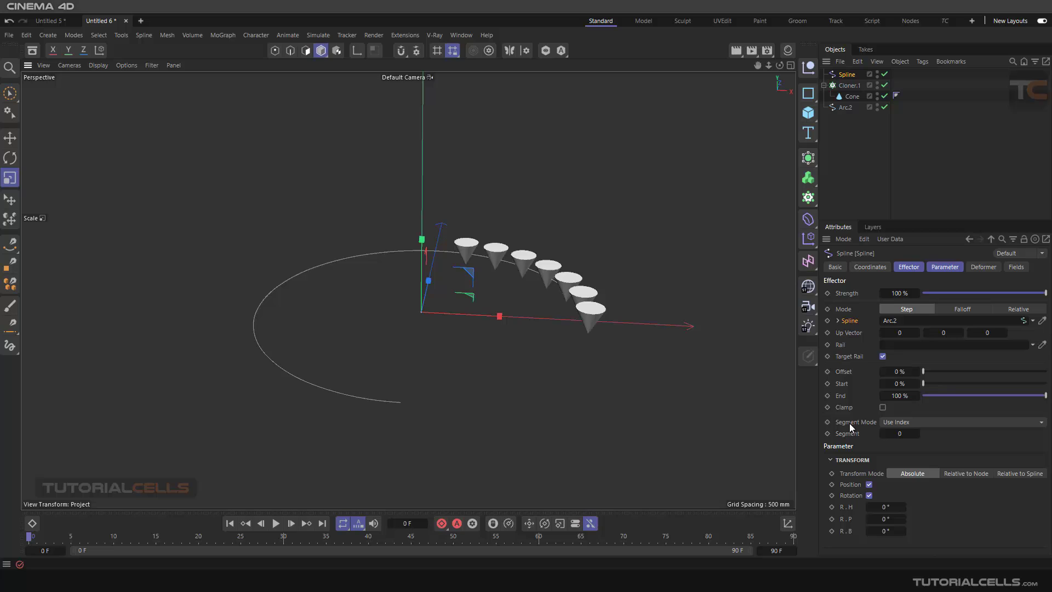
{"action": "mouse_move", "coordinate": [854, 430]}
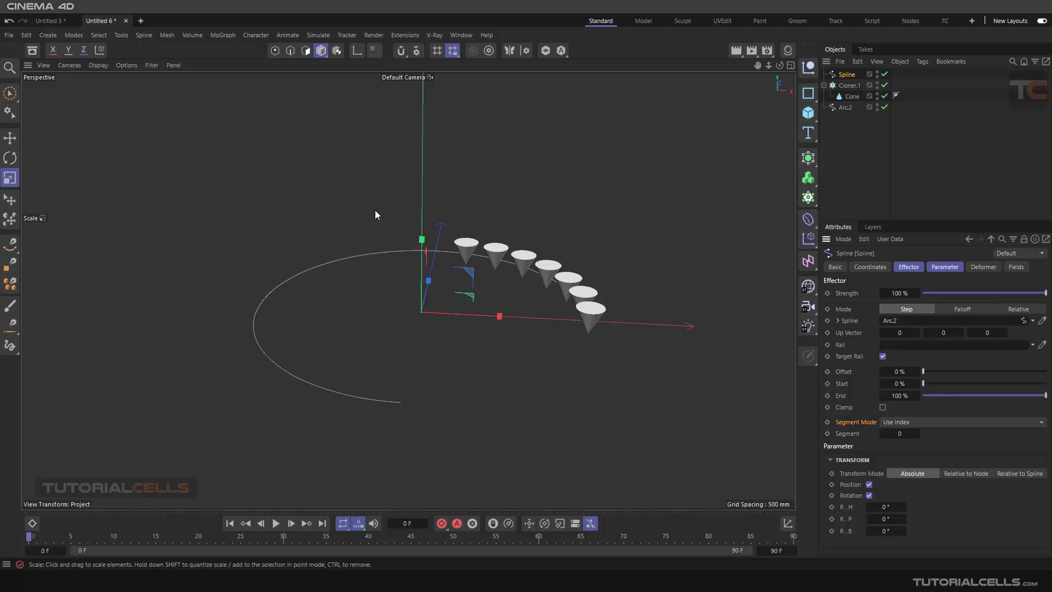
{"action": "mouse_move", "coordinate": [770, 165]}
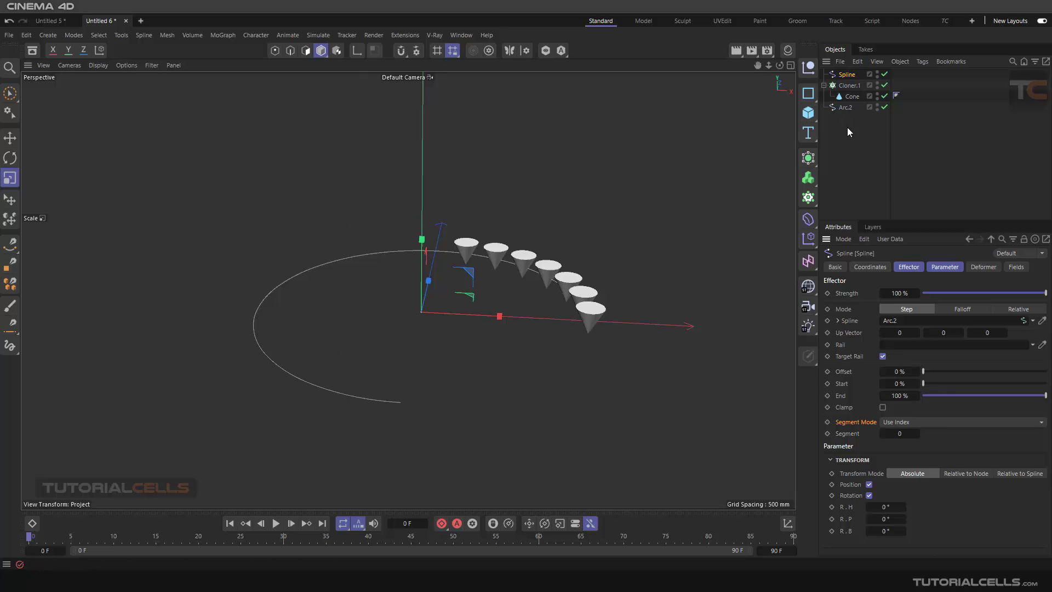
{"action": "mouse_move", "coordinate": [887, 245]}
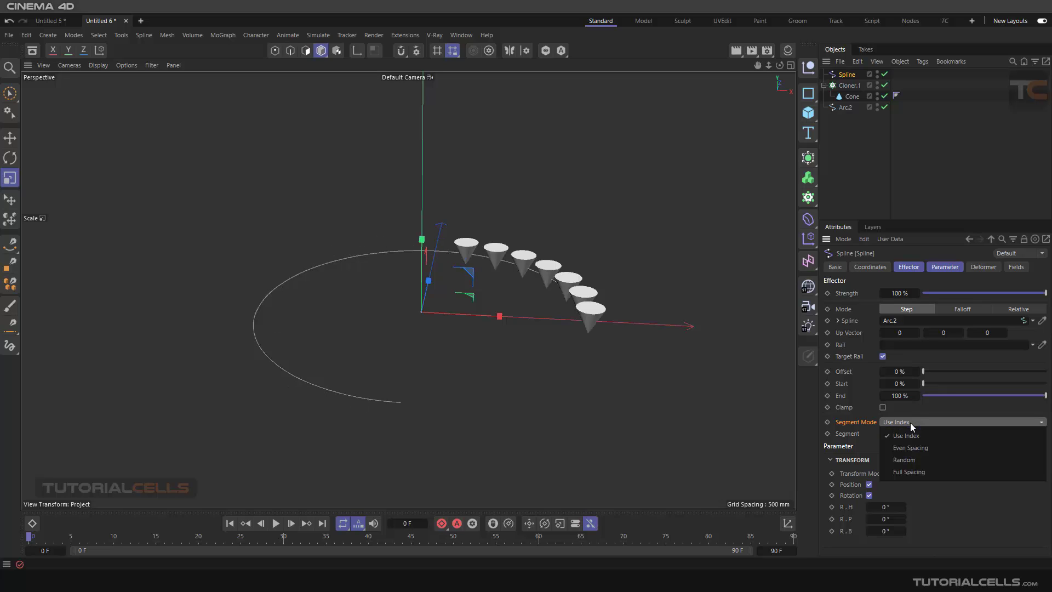
Step: Set the Spline effector's segment mode to Even Spacing and raise Cloner.1's count
{"action": "left_click", "coordinate": [910, 448]}
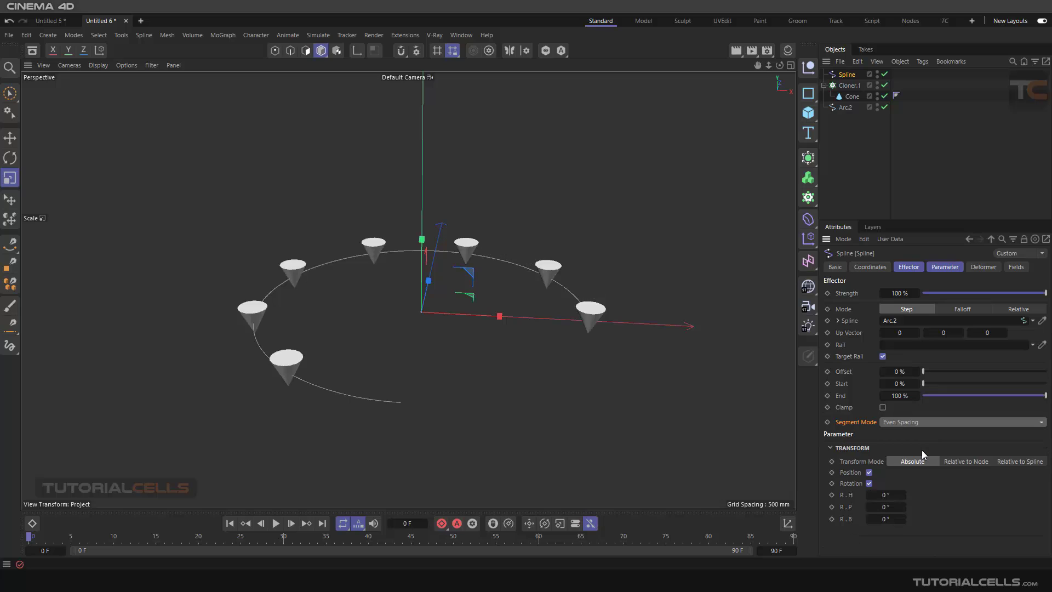
{"action": "mouse_move", "coordinate": [918, 432]}
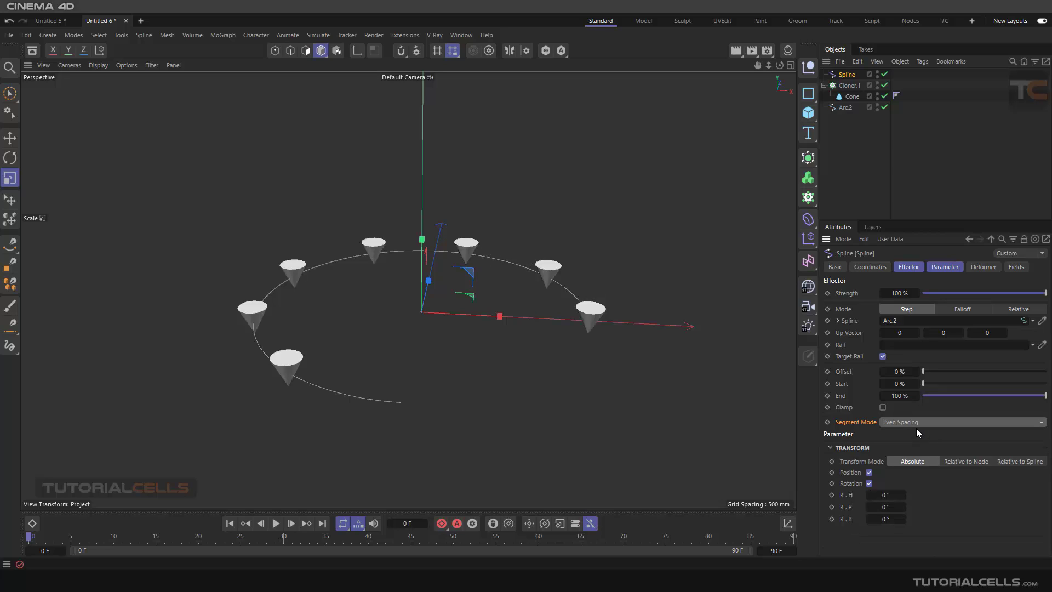
{"action": "mouse_move", "coordinate": [647, 356]}
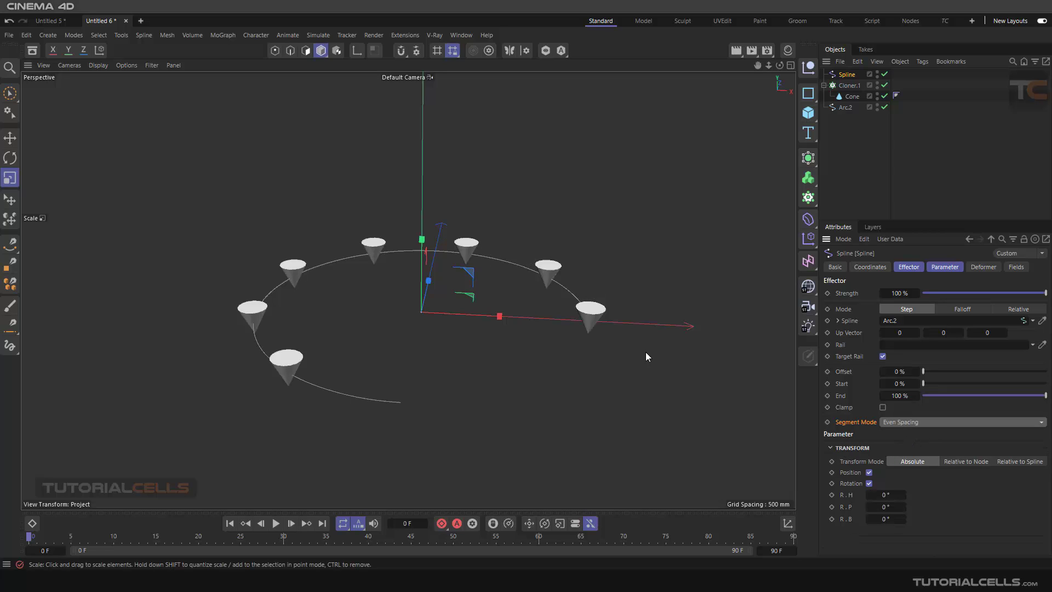
{"action": "left_click", "coordinate": [850, 85]}
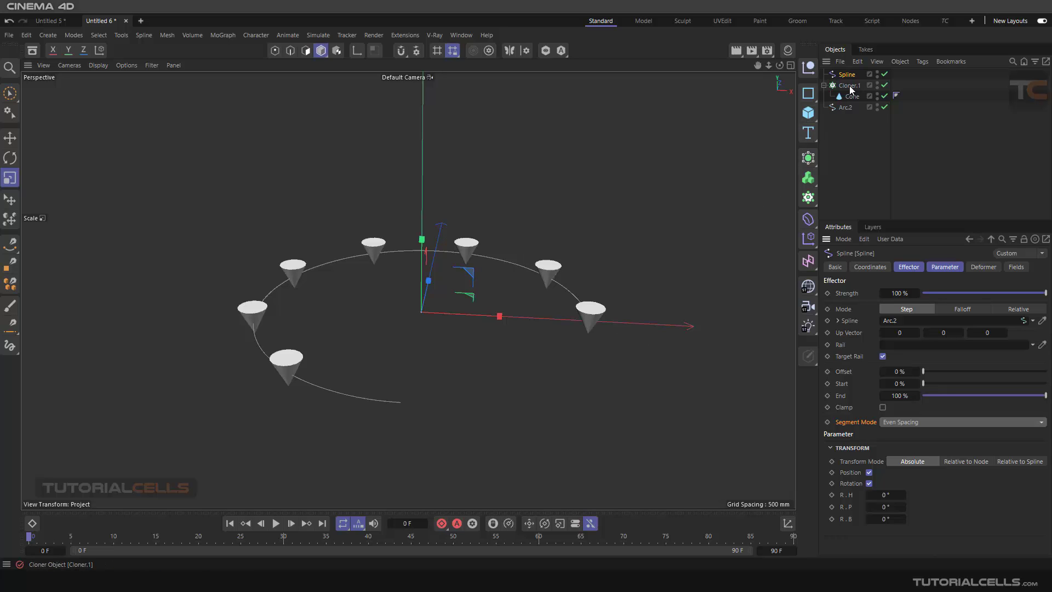
{"action": "left_click", "coordinate": [851, 85]}
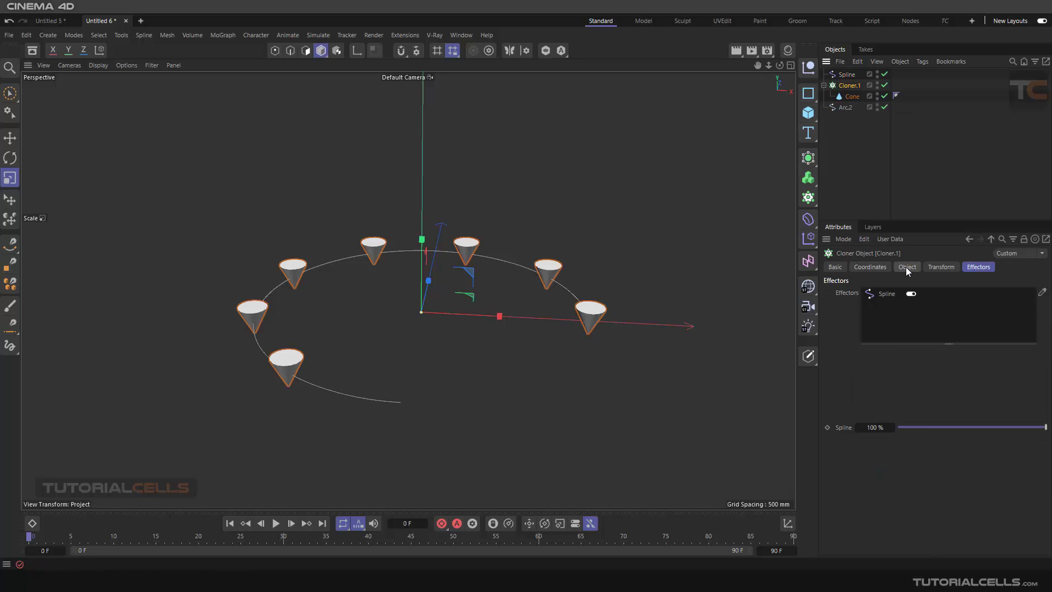
{"action": "left_click", "coordinate": [906, 266]}
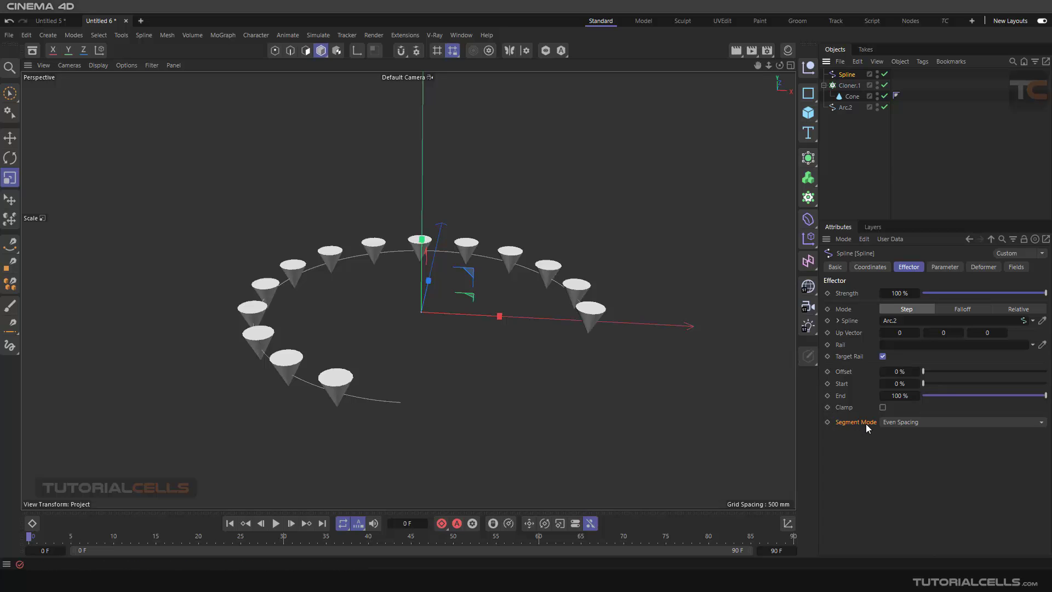
{"action": "mouse_move", "coordinate": [876, 499]}
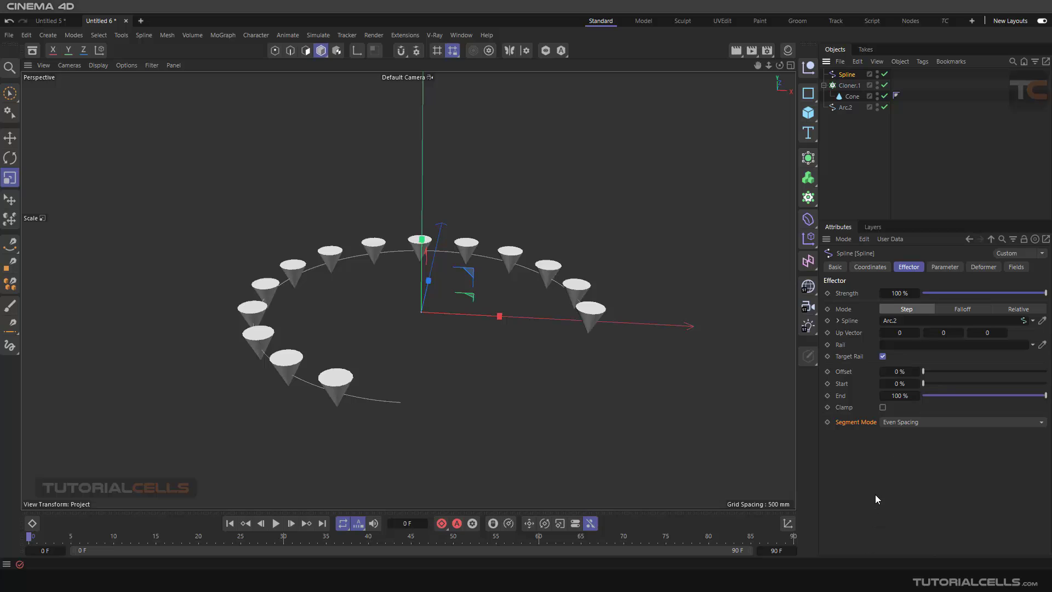
{"action": "mouse_move", "coordinate": [875, 443]}
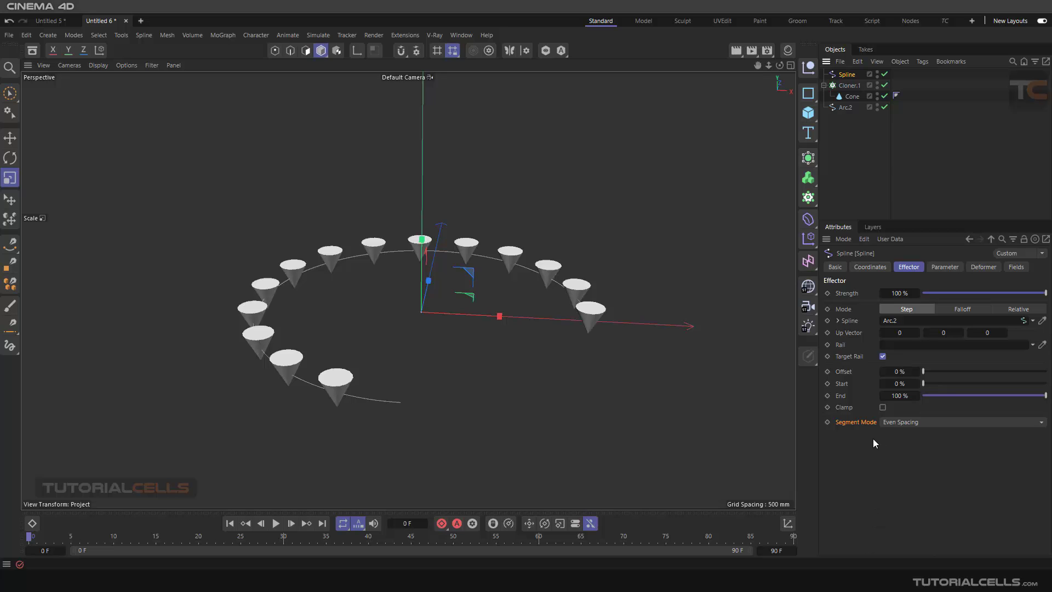
{"action": "mouse_move", "coordinate": [874, 476]}
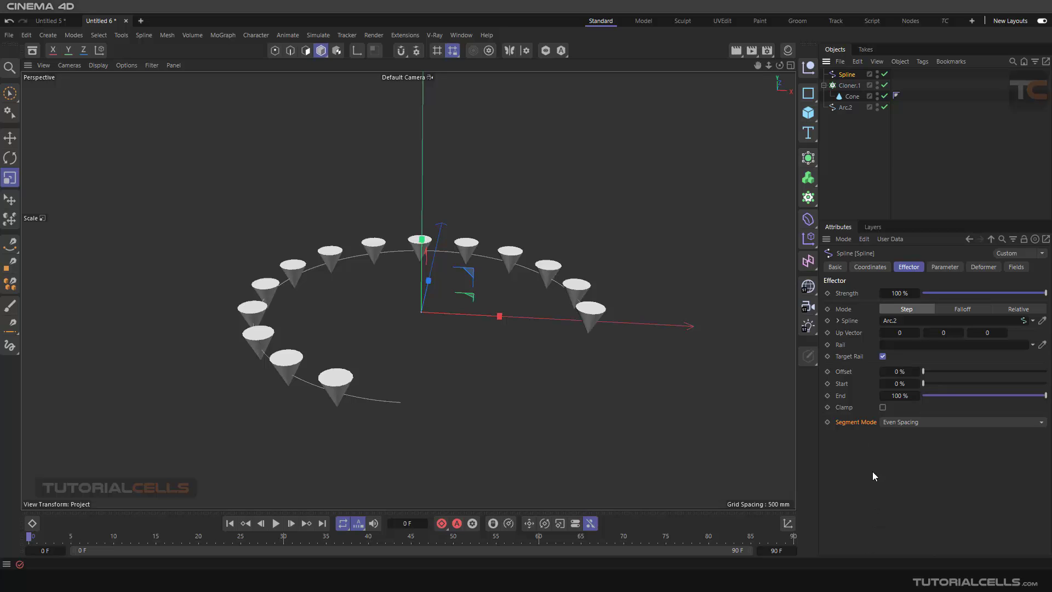
Step: Try Random segment spacing with a new seed, then switch to Full Spacing
{"action": "left_click", "coordinate": [960, 421]}
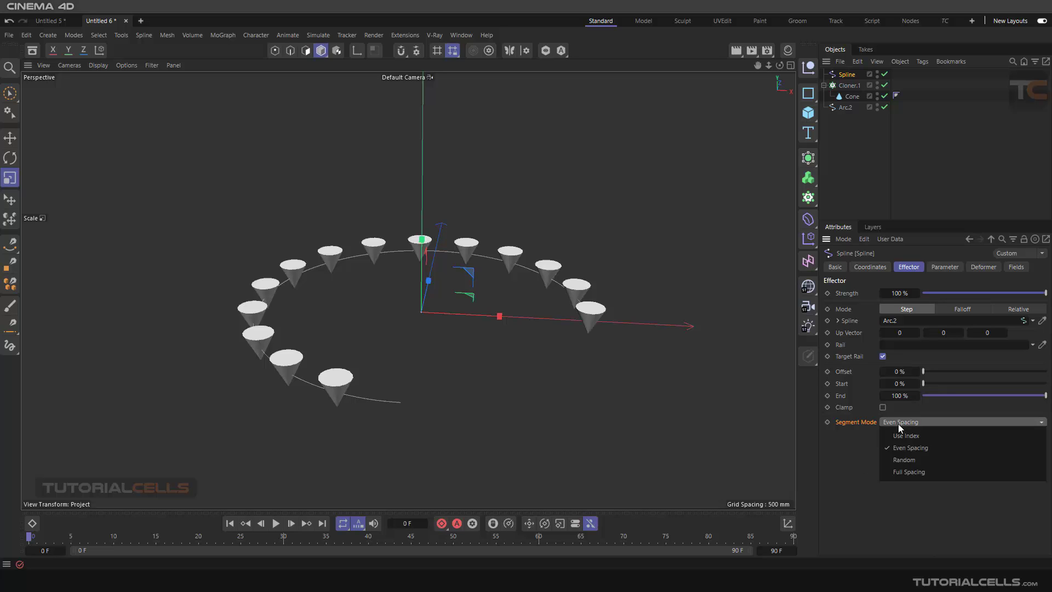
{"action": "left_click", "coordinate": [903, 459]}
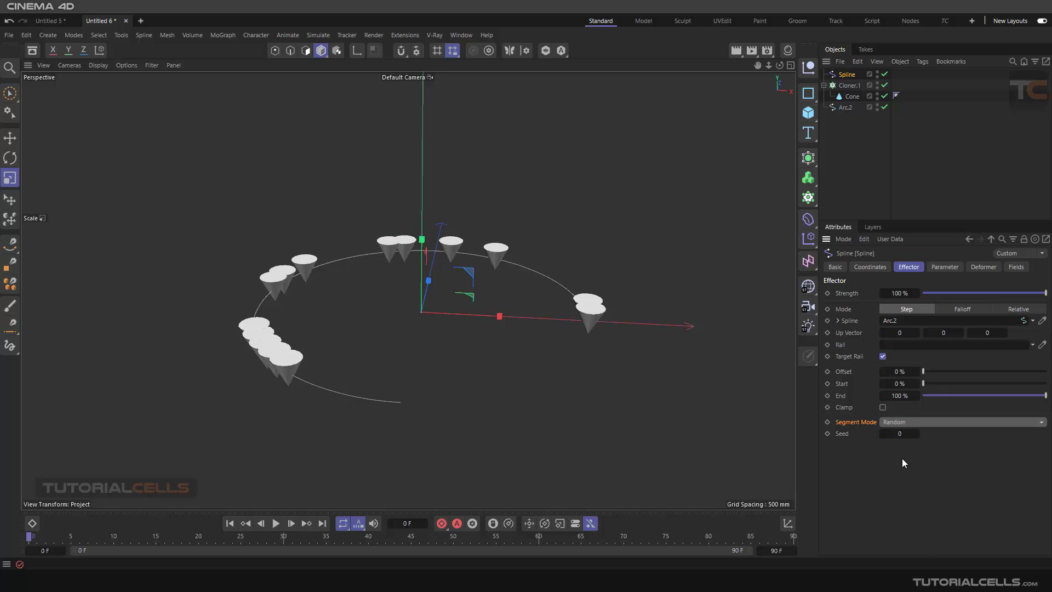
{"action": "left_click", "coordinate": [898, 433]}
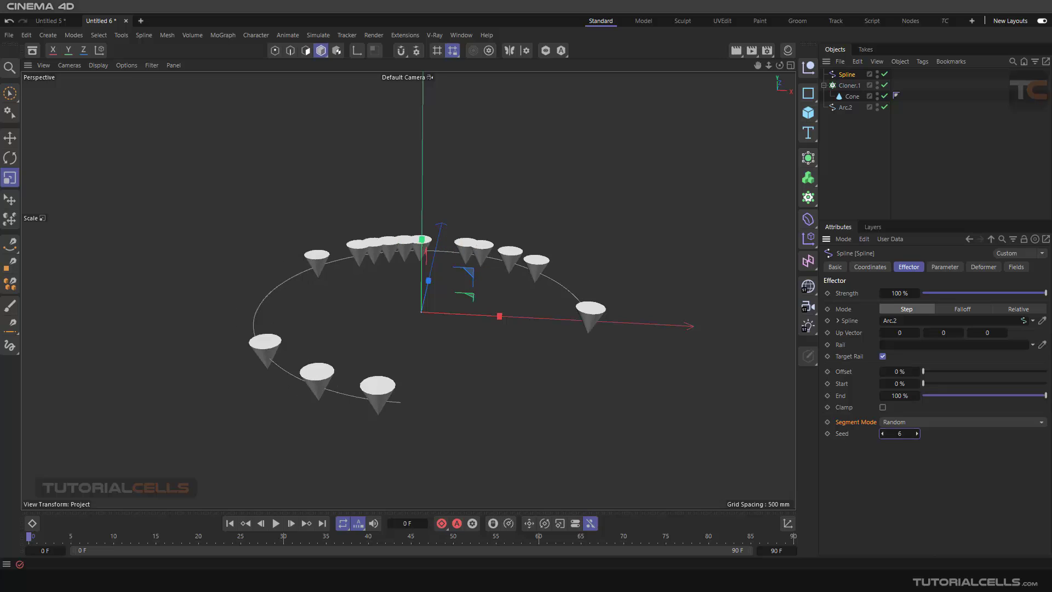
{"action": "left_click", "coordinate": [959, 421]}
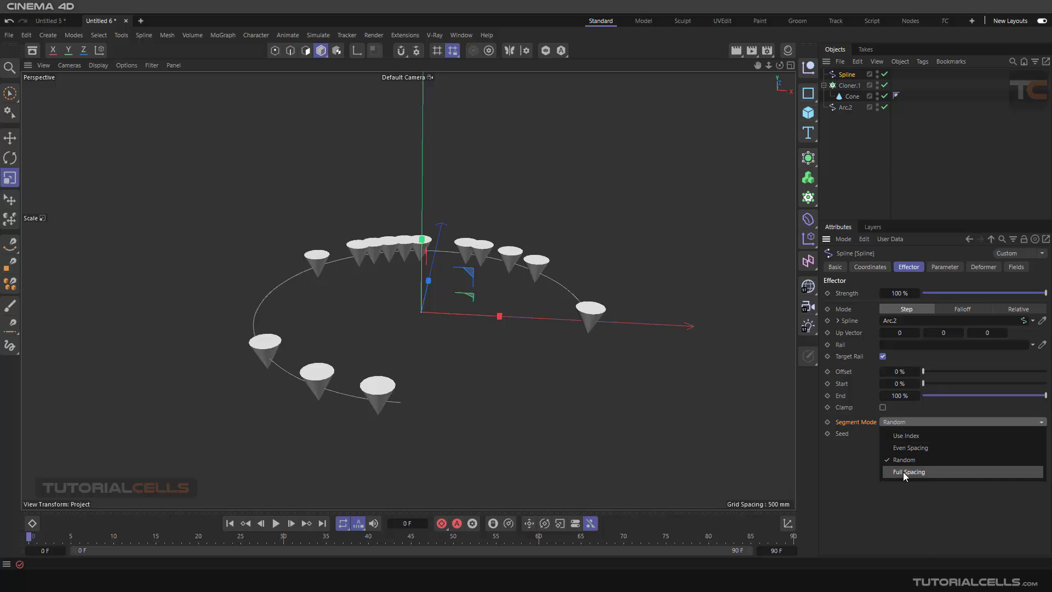
{"action": "left_click", "coordinate": [908, 472]}
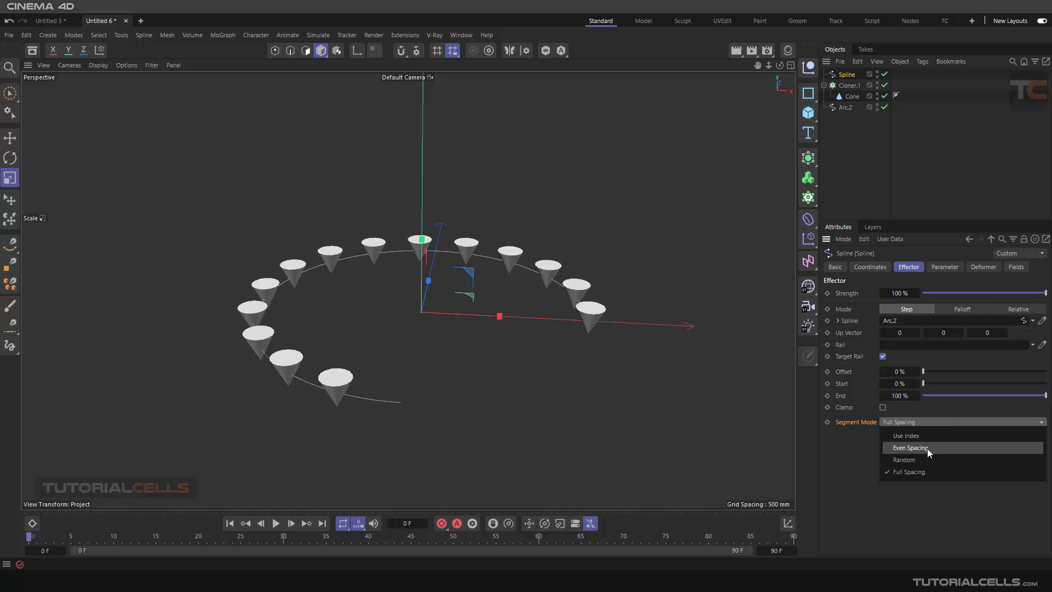
Step: Set segment mode to Even Spacing, preview Start and Offset, then reset both to 0%
{"action": "left_click", "coordinate": [911, 448]}
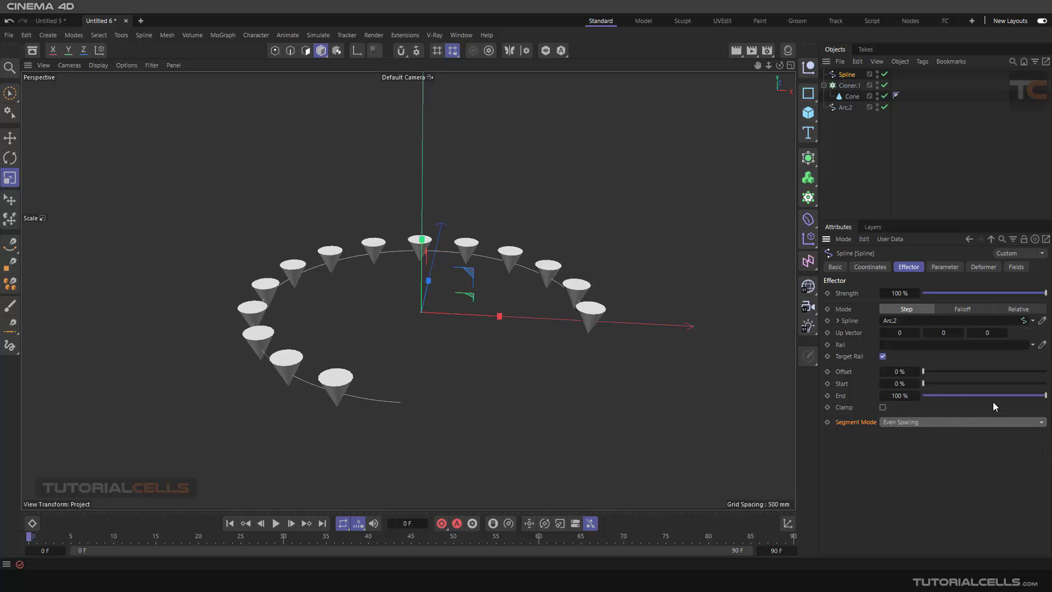
{"action": "left_click_drag", "start_coordinate": [1046, 395], "coordinate": [995, 395]}
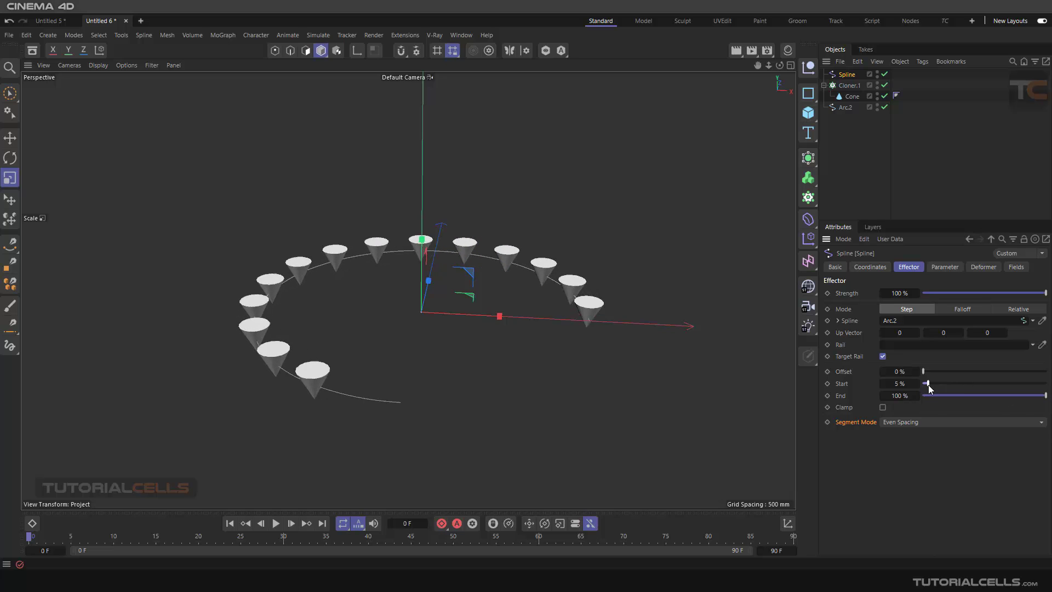
{"action": "left_click_drag", "start_coordinate": [929, 384], "coordinate": [923, 384]}
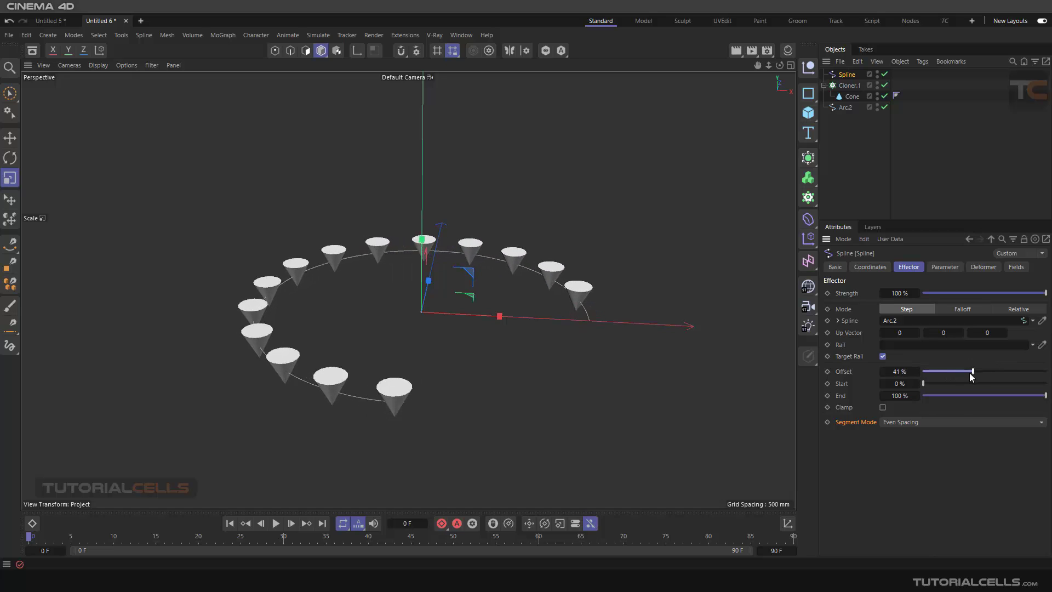
{"action": "left_click_drag", "start_coordinate": [973, 371], "coordinate": [923, 371]}
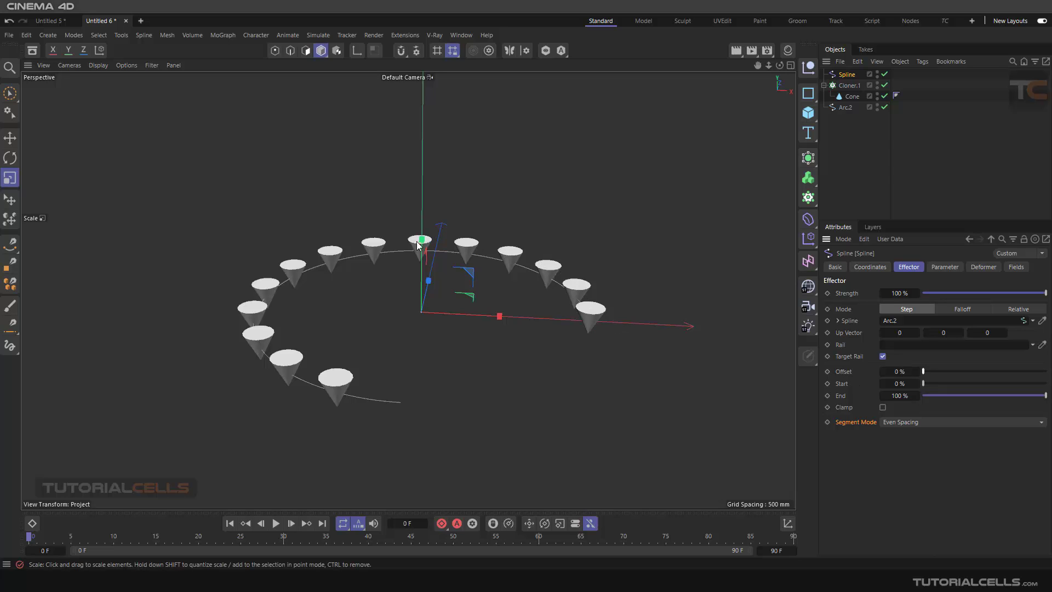
{"action": "mouse_move", "coordinate": [365, 255]}
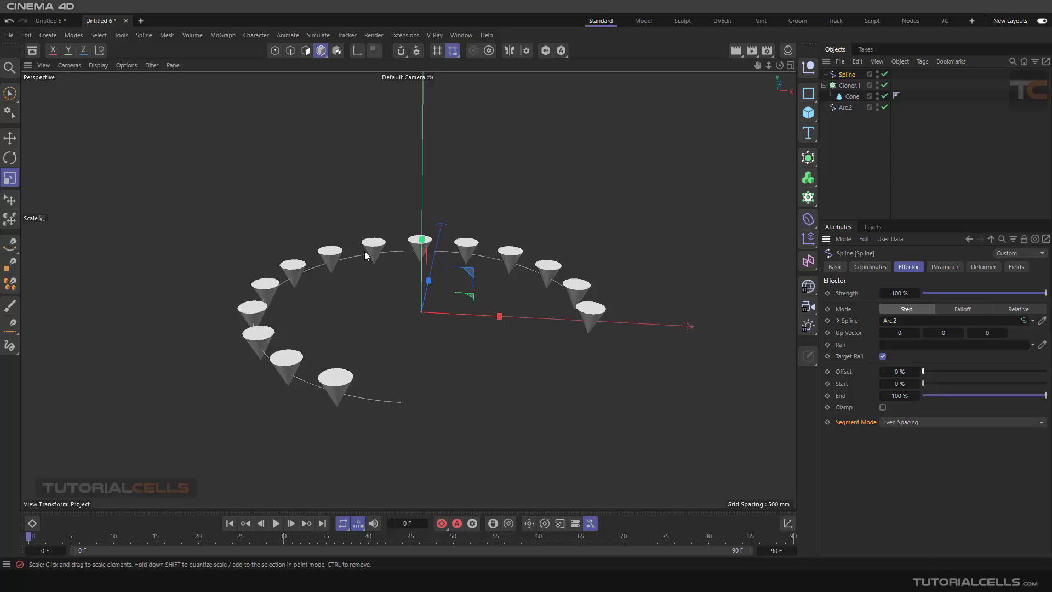
{"action": "mouse_move", "coordinate": [699, 371]}
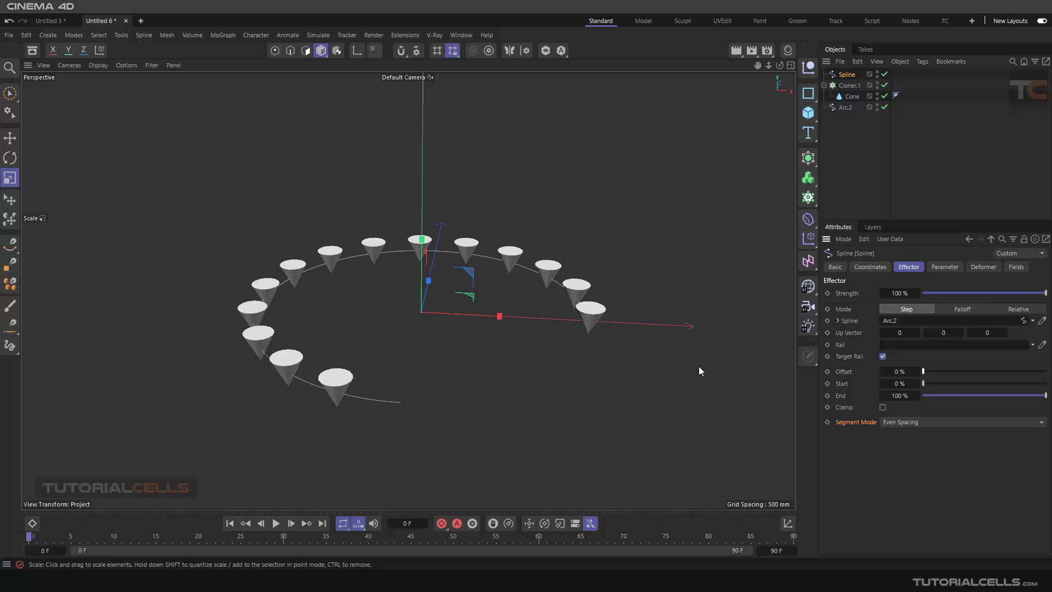
{"action": "mouse_move", "coordinate": [860, 178]}
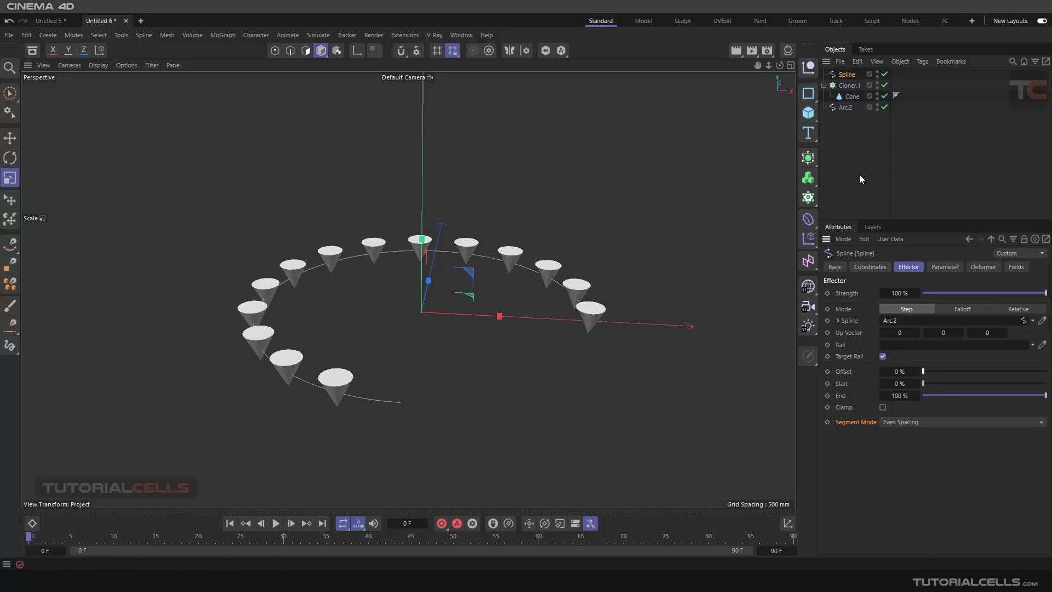
{"action": "mouse_move", "coordinate": [857, 101]}
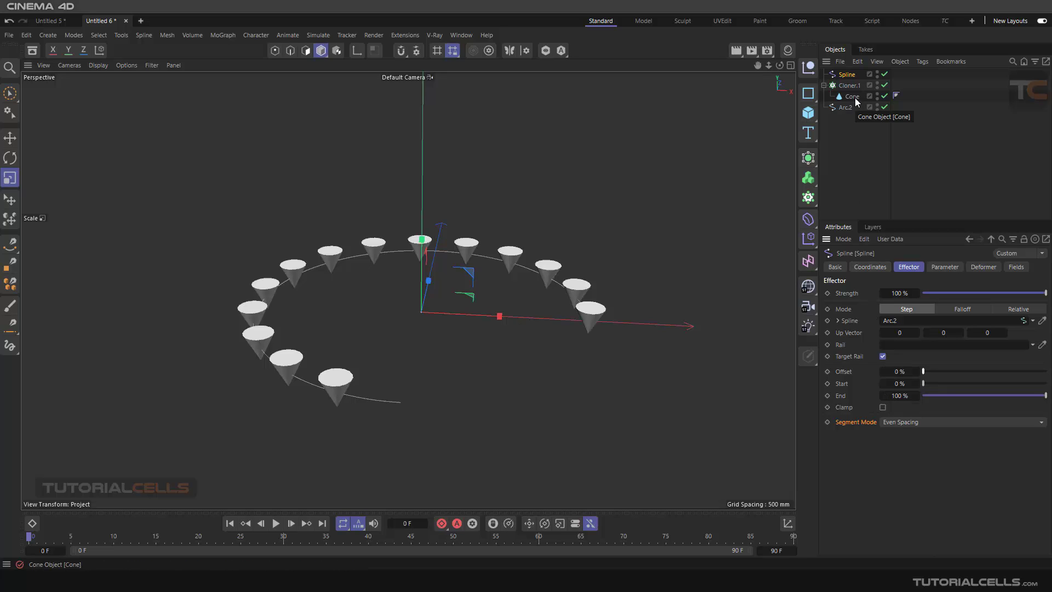
{"action": "left_click", "coordinate": [852, 95]}
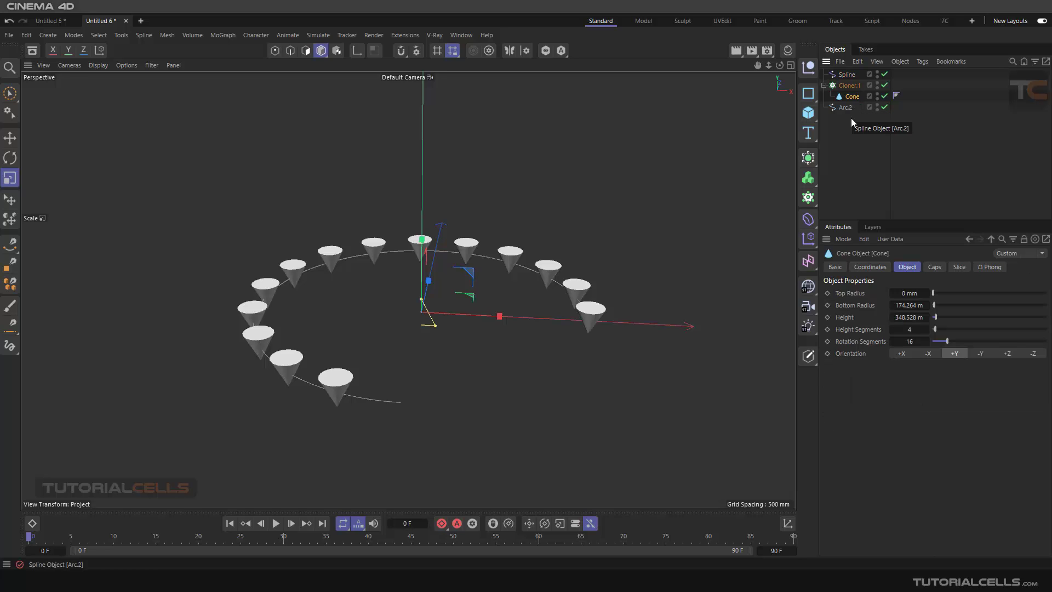
{"action": "left_click", "coordinate": [927, 353]}
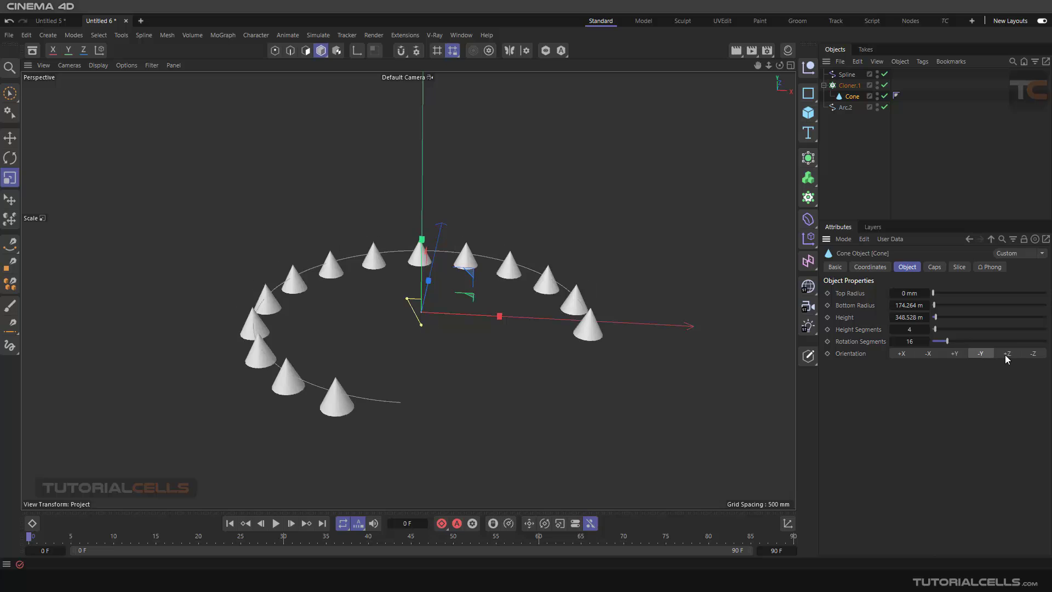
{"action": "left_click", "coordinate": [1006, 353]}
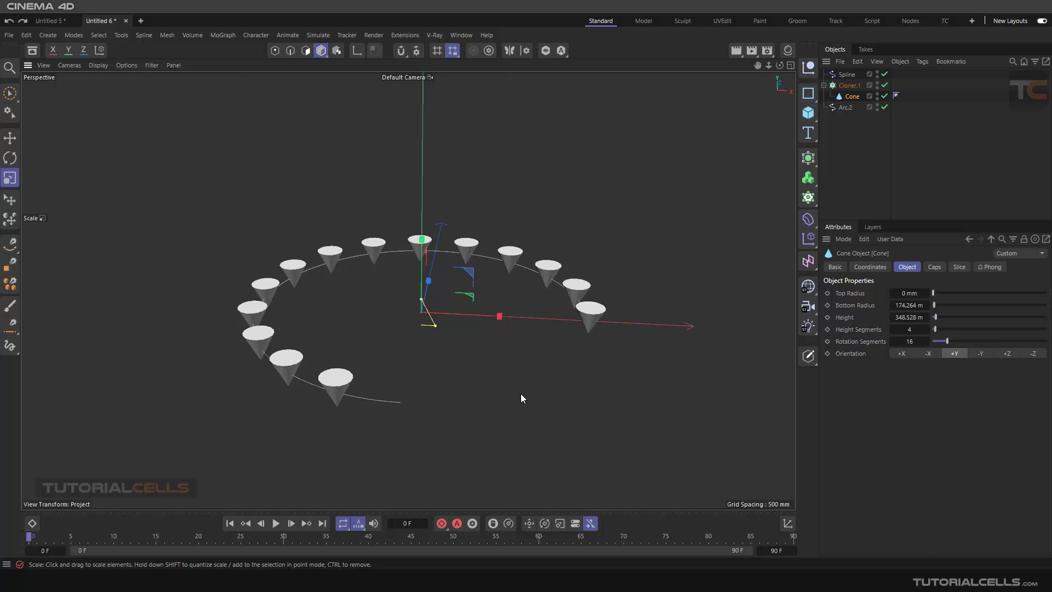
{"action": "left_click", "coordinate": [847, 74]}
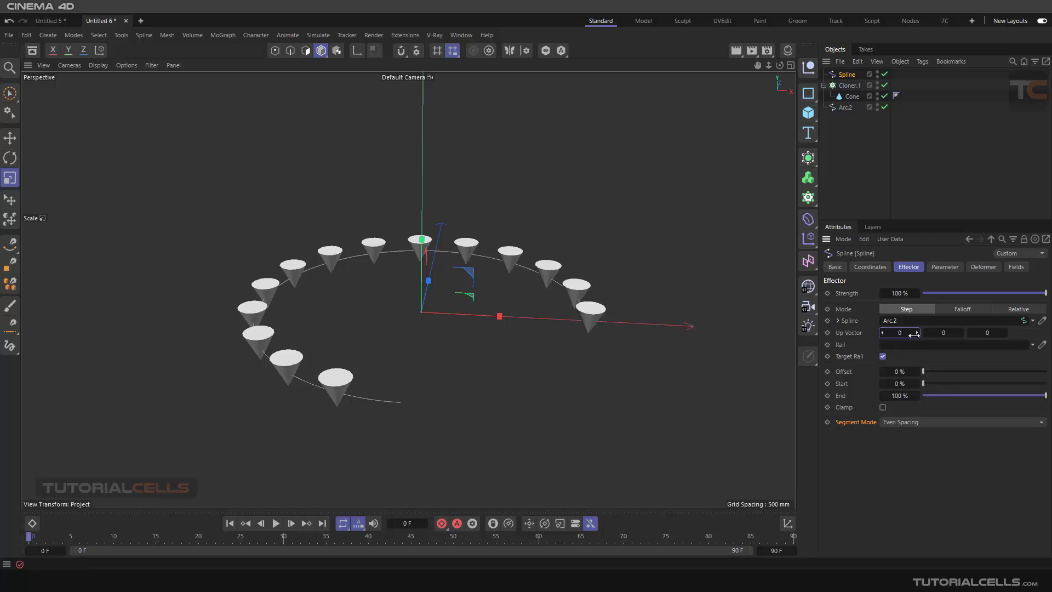
{"action": "type", "text": "1"}
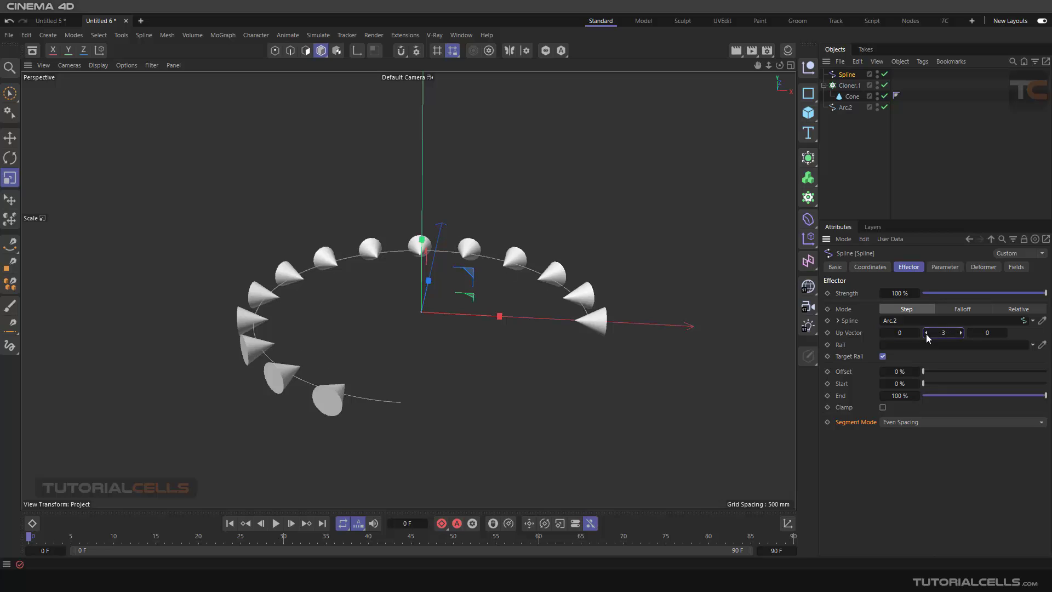
{"action": "type", "text": "0"}
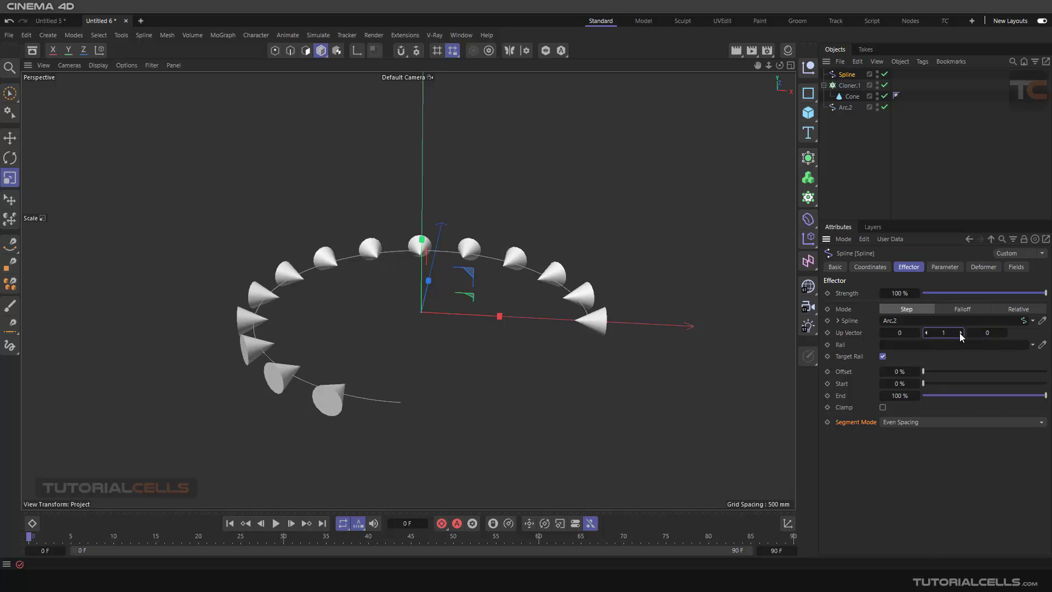
{"action": "type", "text": "0"}
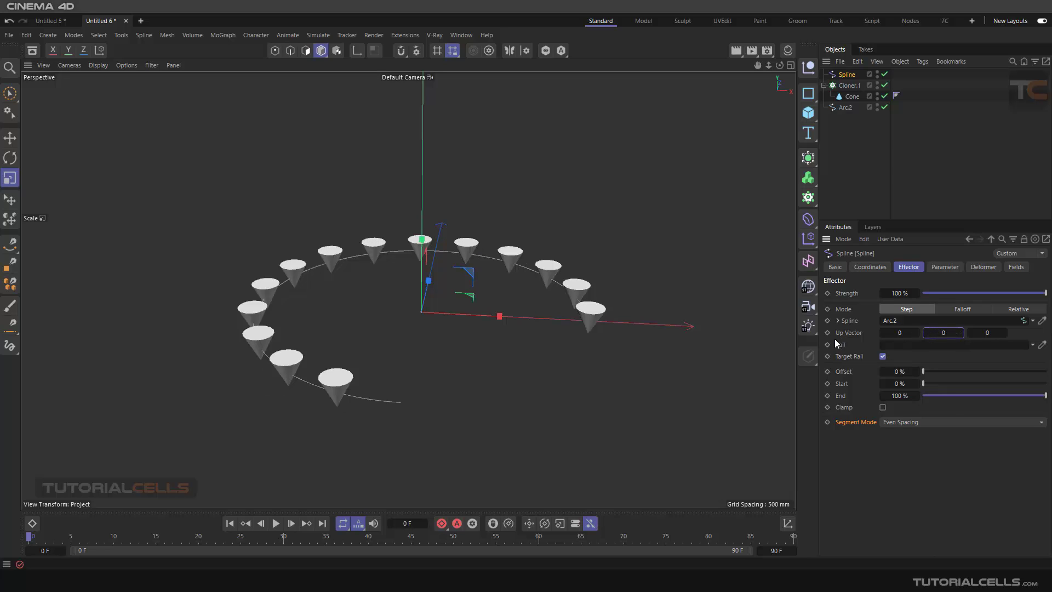
{"action": "mouse_move", "coordinate": [477, 357]}
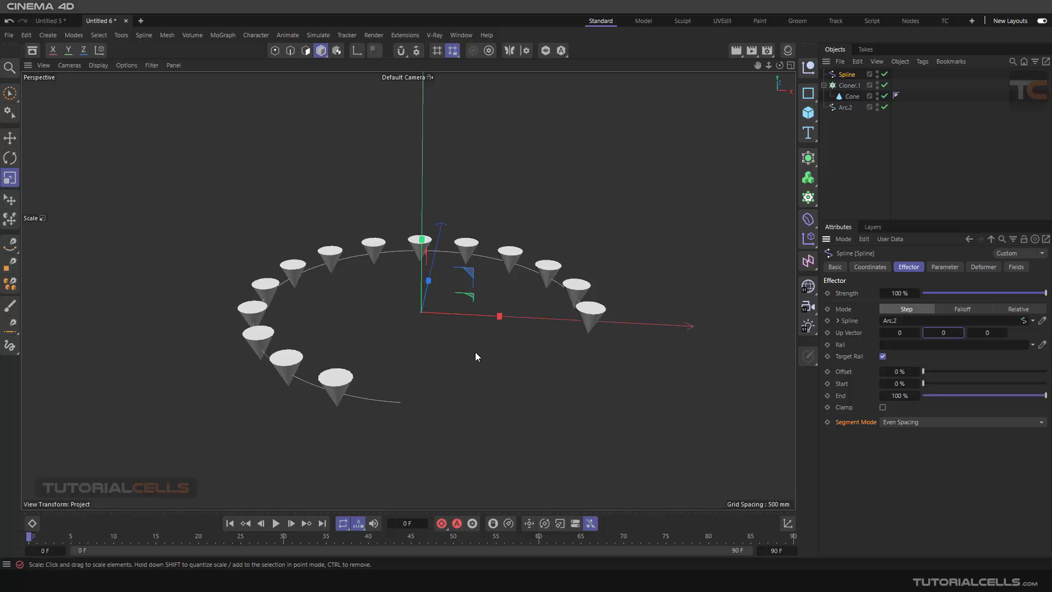
{"action": "mouse_move", "coordinate": [431, 197]}
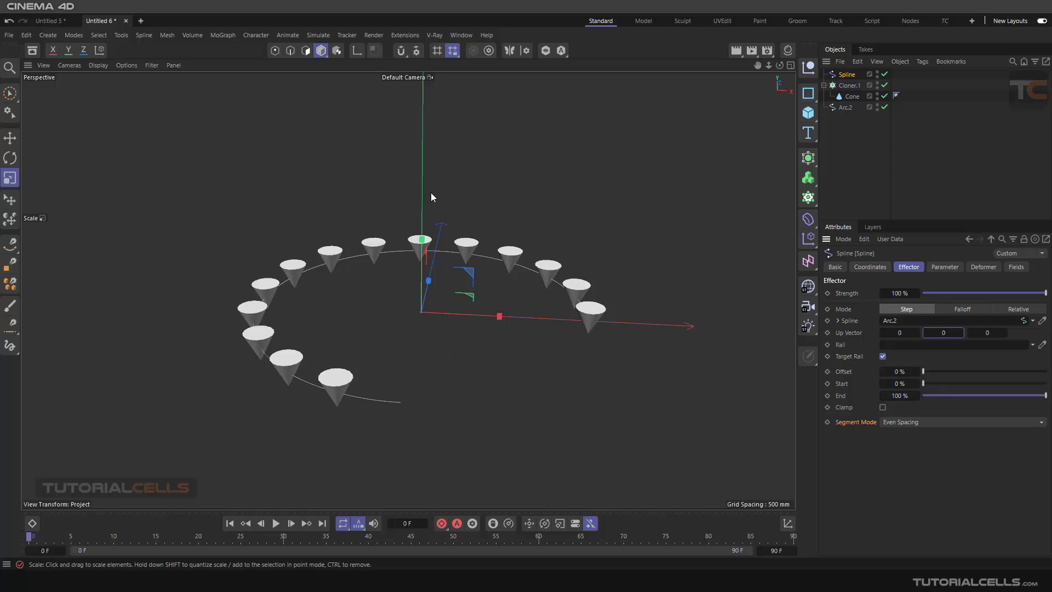
{"action": "mouse_move", "coordinate": [851, 120]}
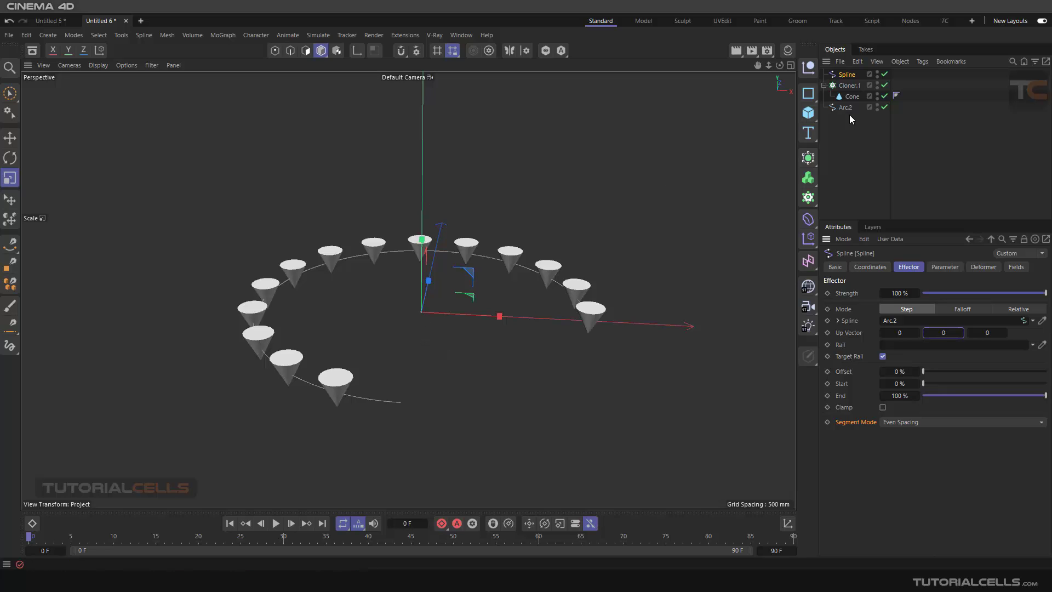
Step: Add a new Arc spline, scale it smaller and raise it above the cone ring
{"action": "left_click", "coordinate": [846, 108]}
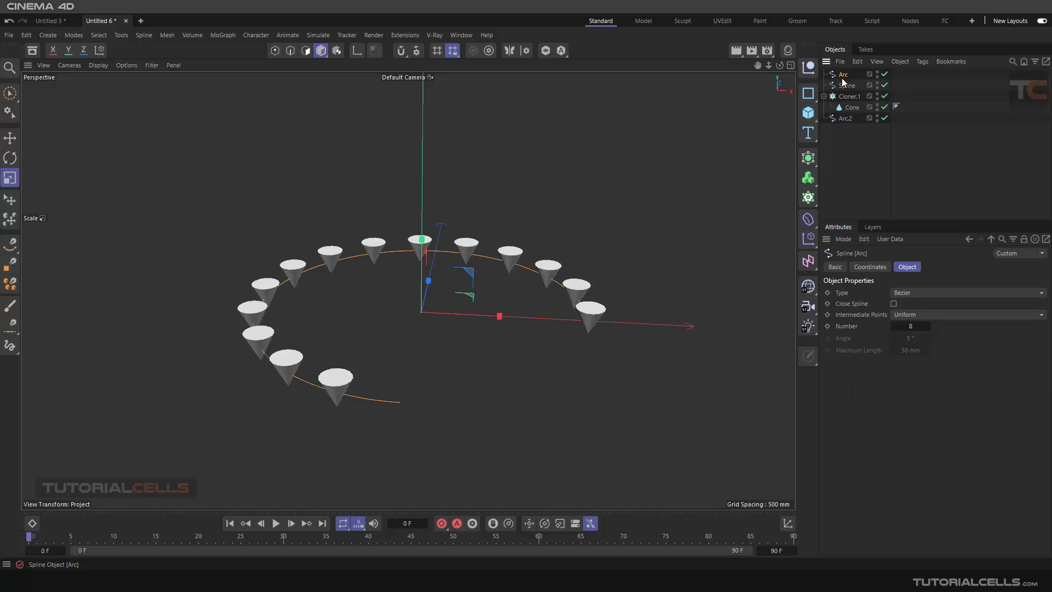
{"action": "left_click", "coordinate": [10, 138]}
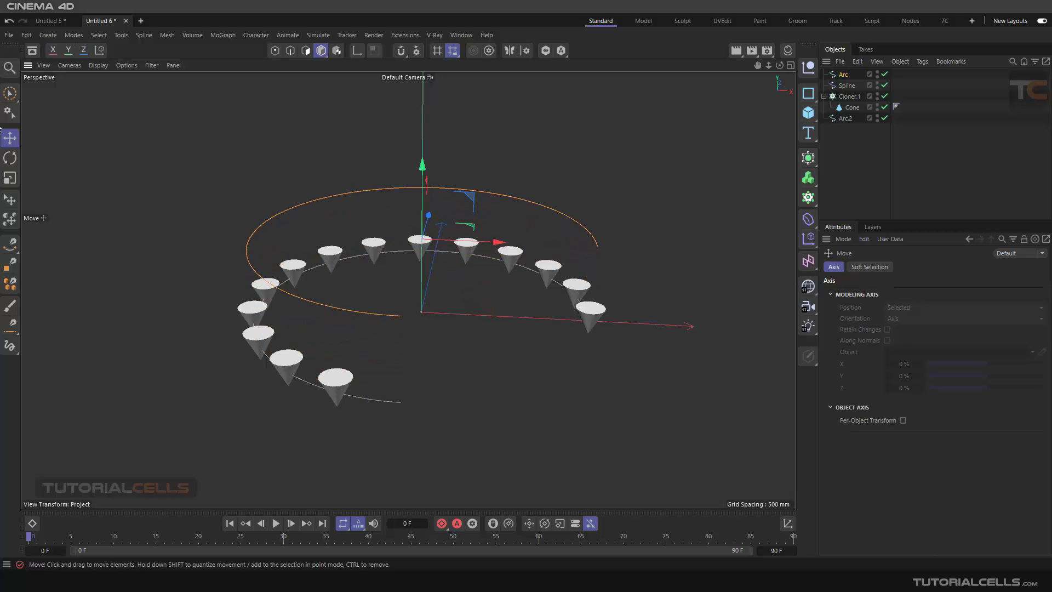
{"action": "left_click", "coordinate": [10, 177]}
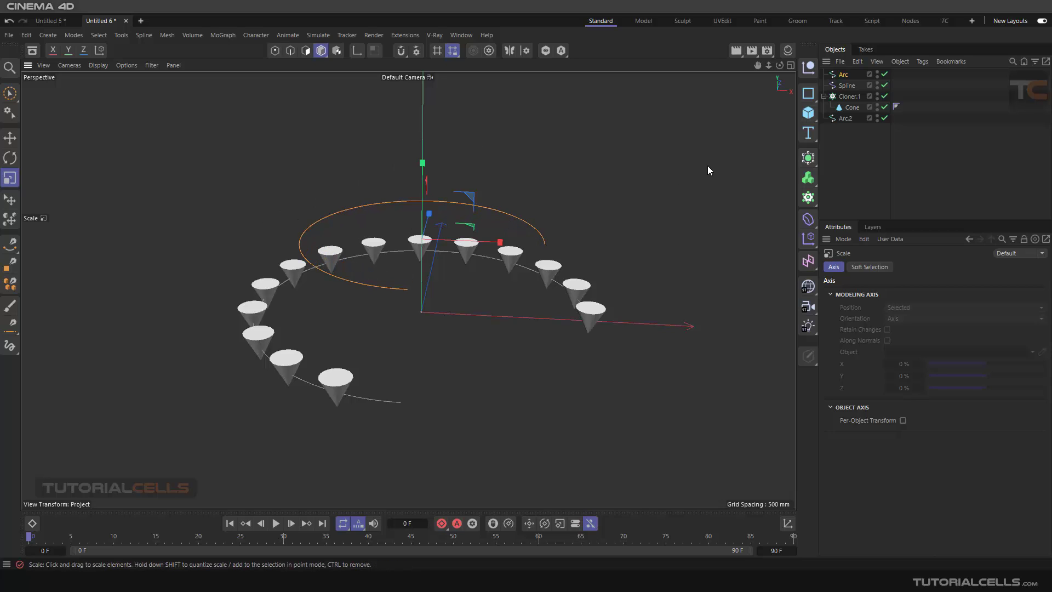
{"action": "left_click", "coordinate": [847, 85]}
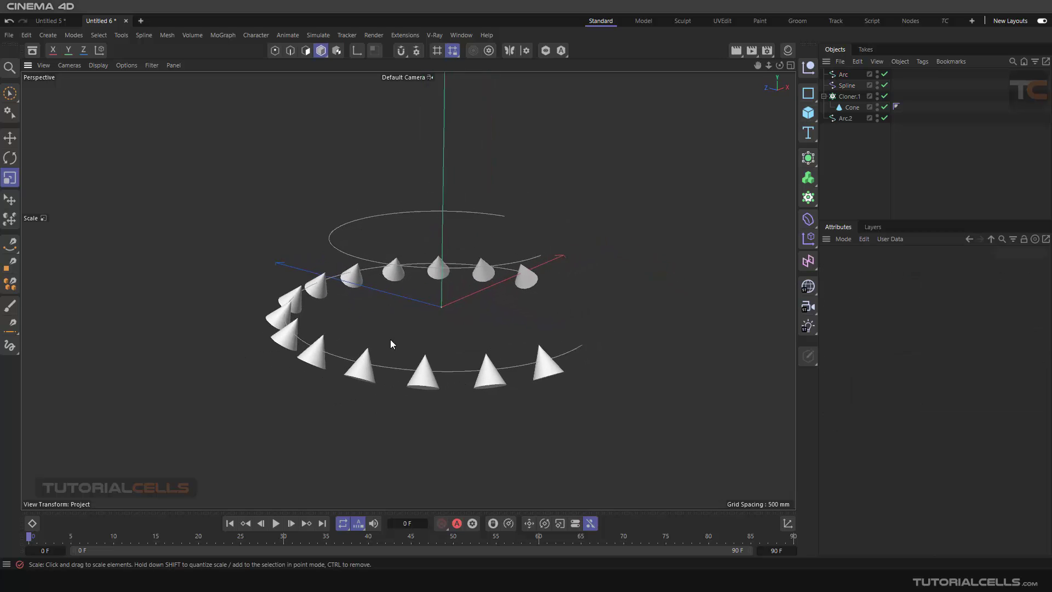
{"action": "mouse_move", "coordinate": [409, 409]}
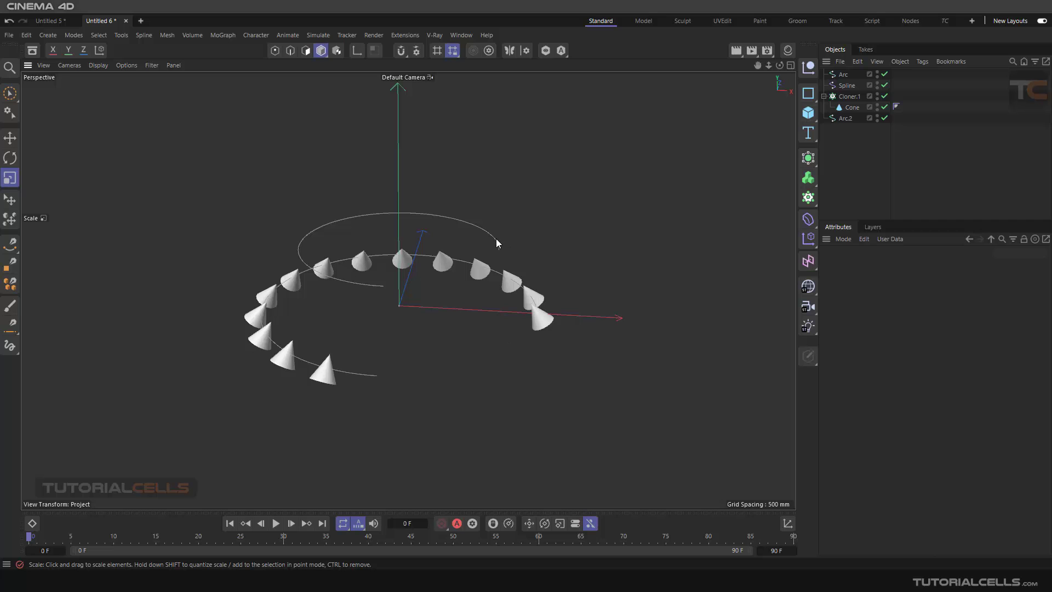
{"action": "left_click", "coordinate": [842, 74]}
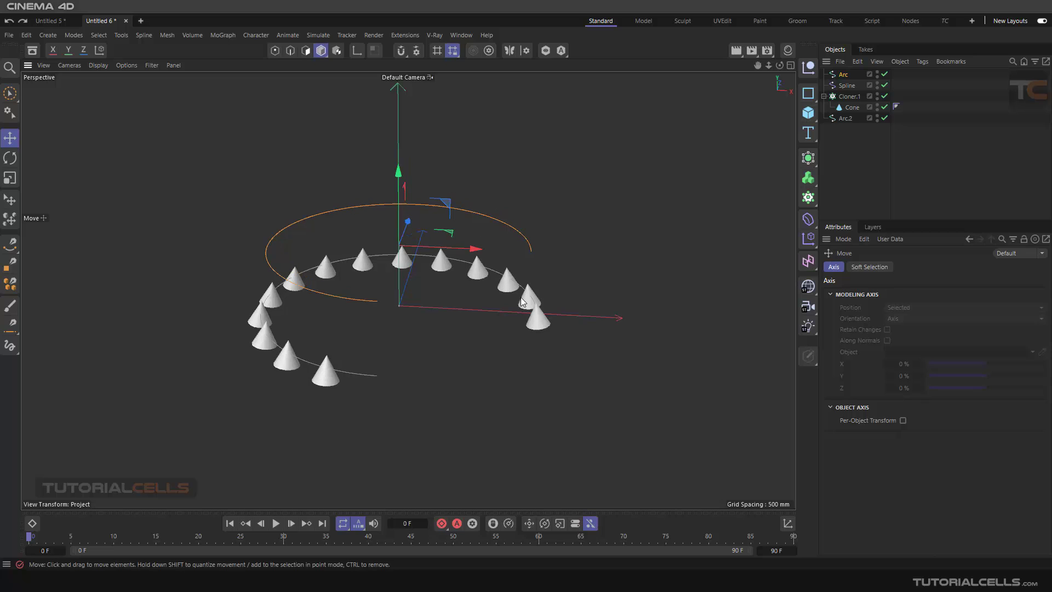
Step: Set the Spline effector's Rail to the new Arc with Target Rail unchecked
{"action": "left_click", "coordinate": [849, 96]}
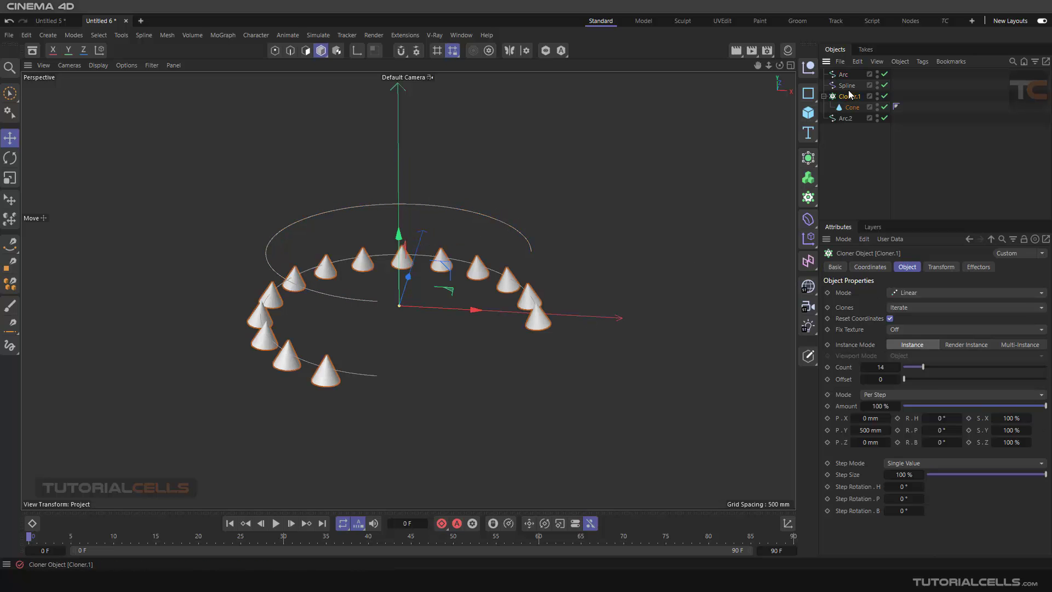
{"action": "left_click", "coordinate": [846, 86]}
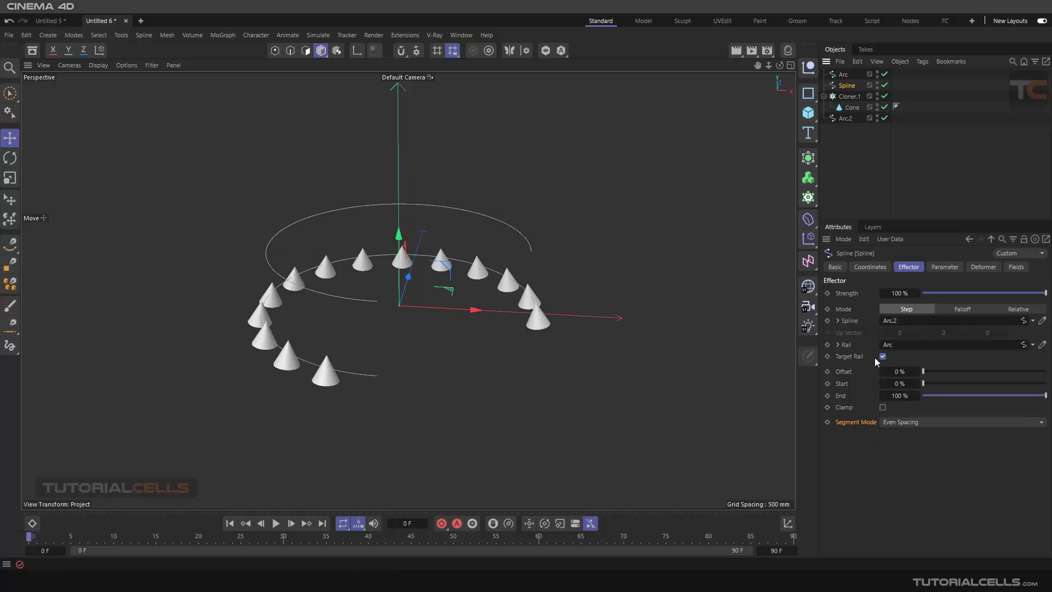
{"action": "left_click", "coordinate": [882, 356]}
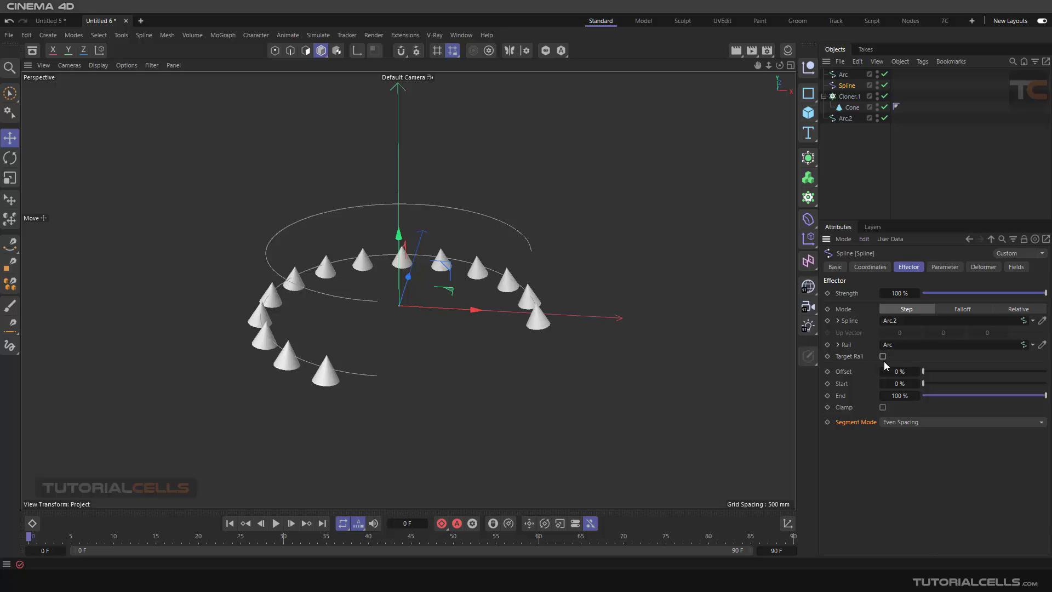
{"action": "mouse_move", "coordinate": [864, 362]}
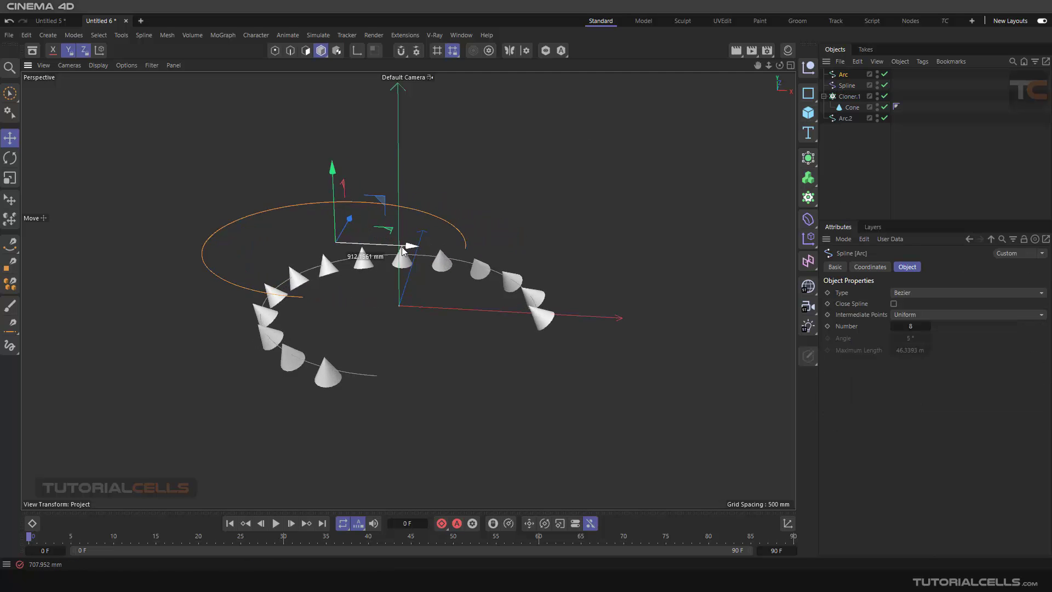
Step: Slide the rail arc sideways along X and re-enable Target Rail so cones aim at it
{"action": "left_click_drag", "start_coordinate": [402, 251], "coordinate": [537, 248]}
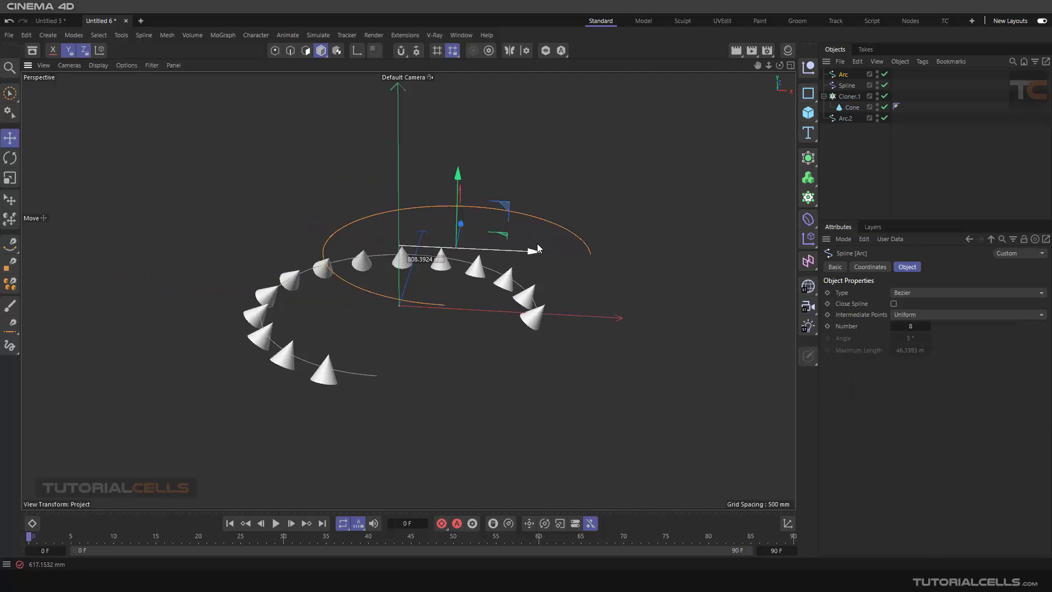
{"action": "left_click_drag", "start_coordinate": [537, 248], "coordinate": [376, 255]}
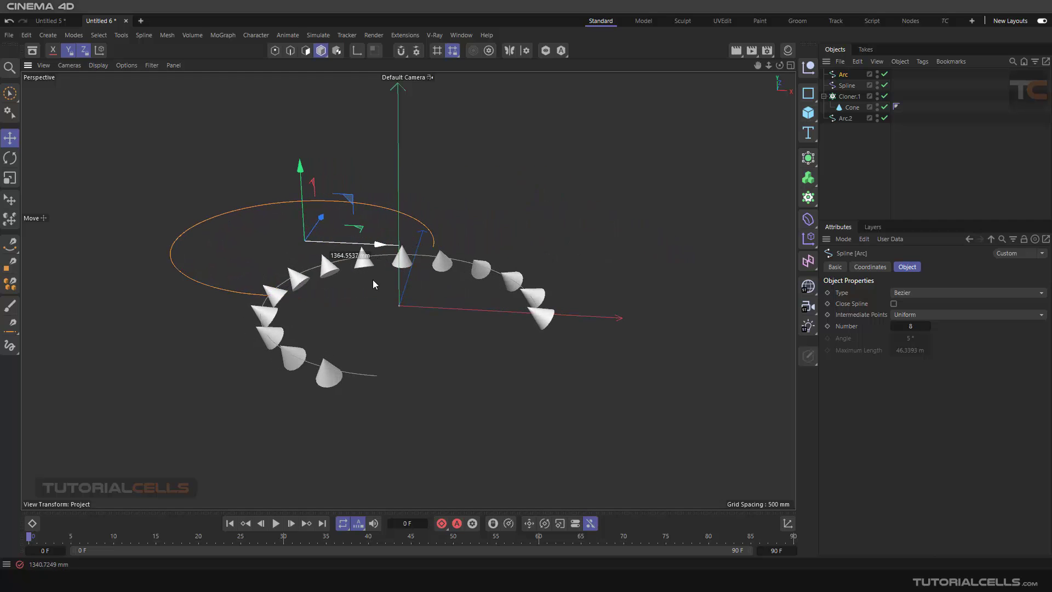
{"action": "left_click_drag", "start_coordinate": [373, 284], "coordinate": [356, 356]}
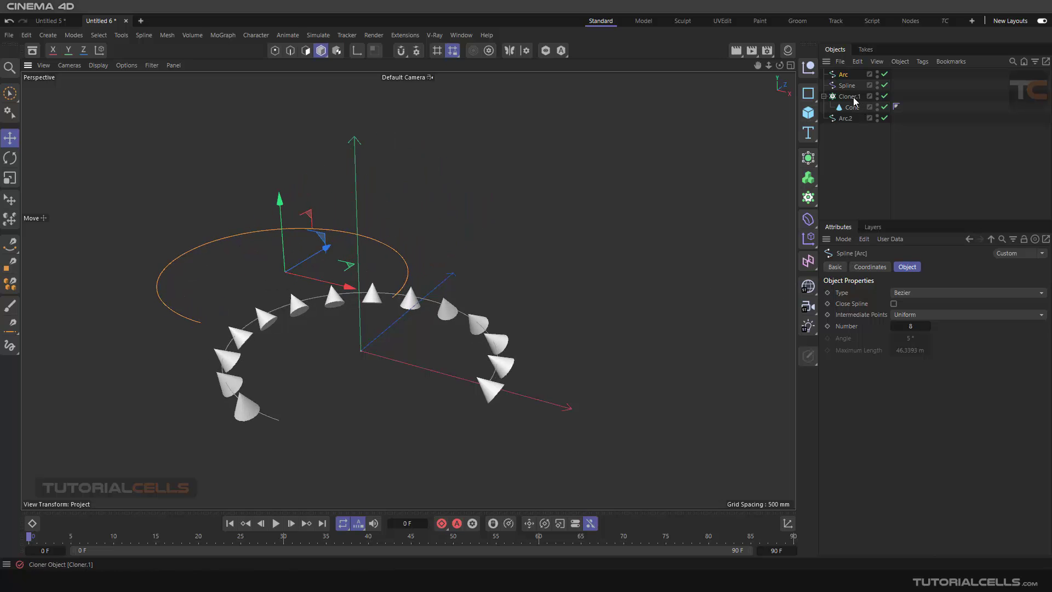
{"action": "left_click", "coordinate": [847, 86]}
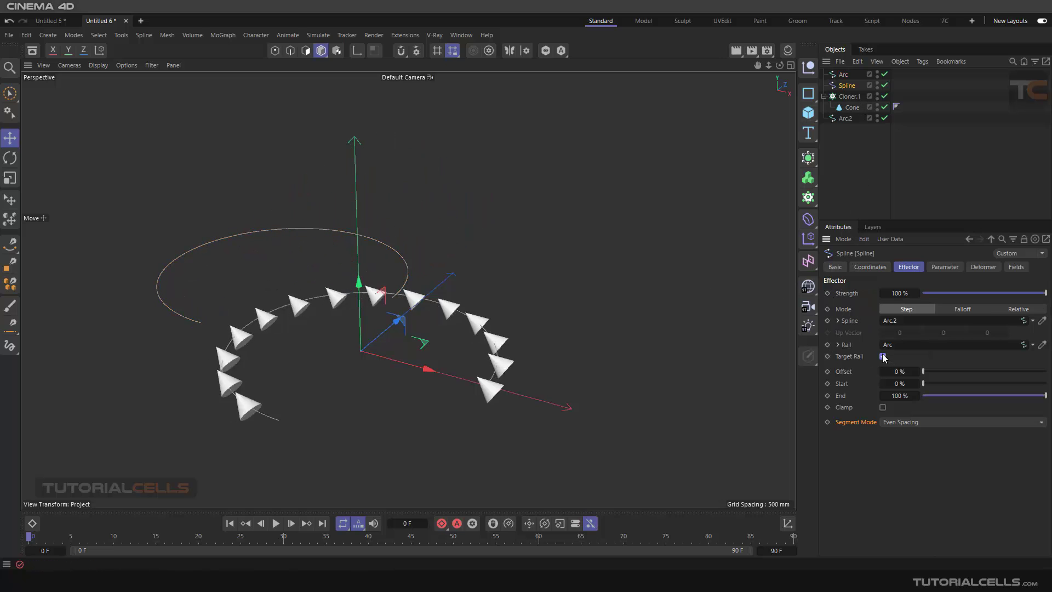
{"action": "left_click", "coordinate": [883, 356]}
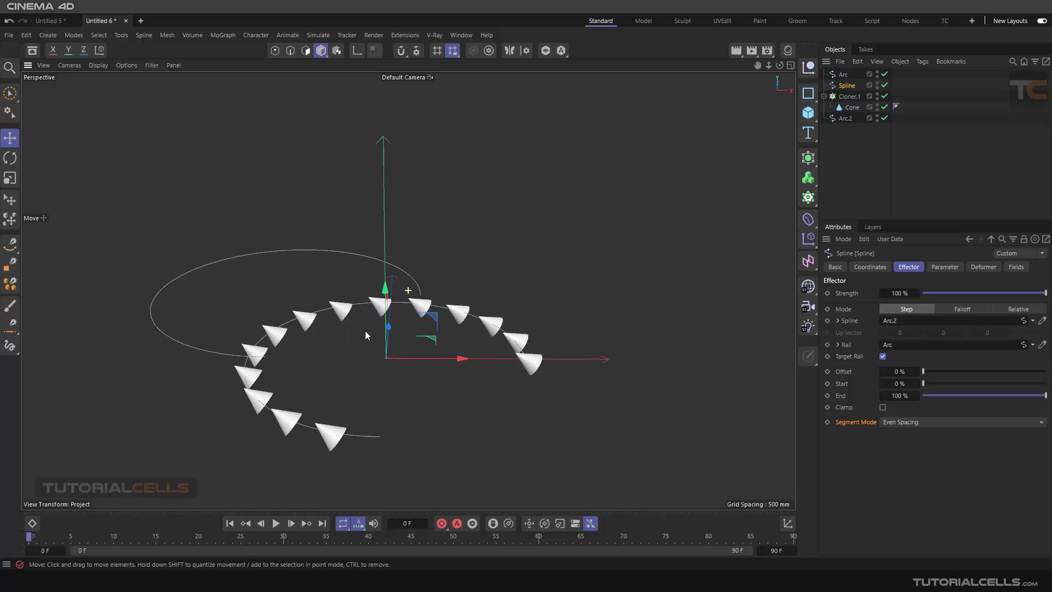